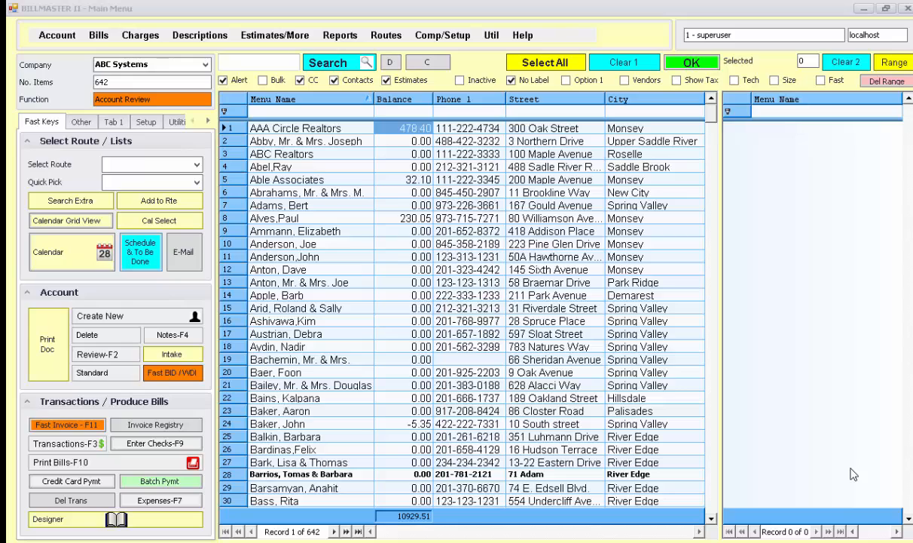
mouse_move(777, 435)
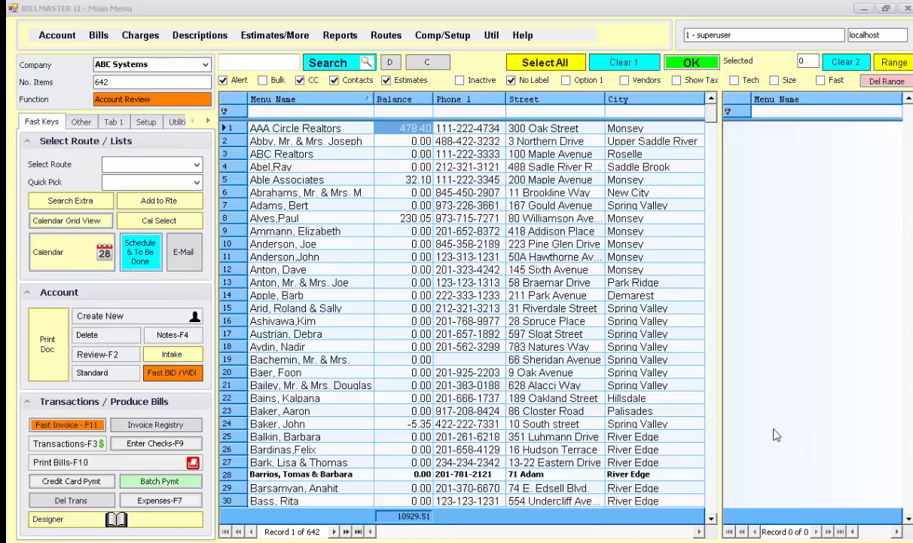
mouse_move(305, 263)
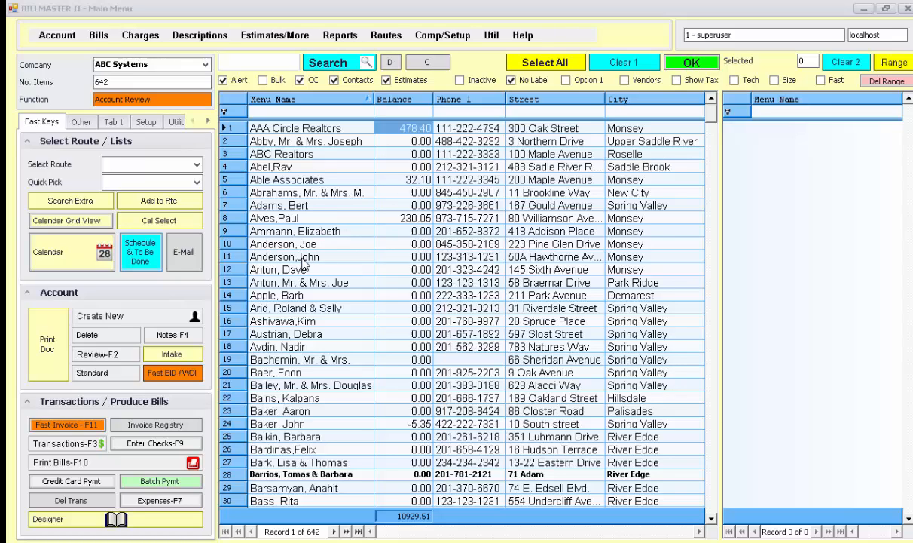
left_click(285, 257)
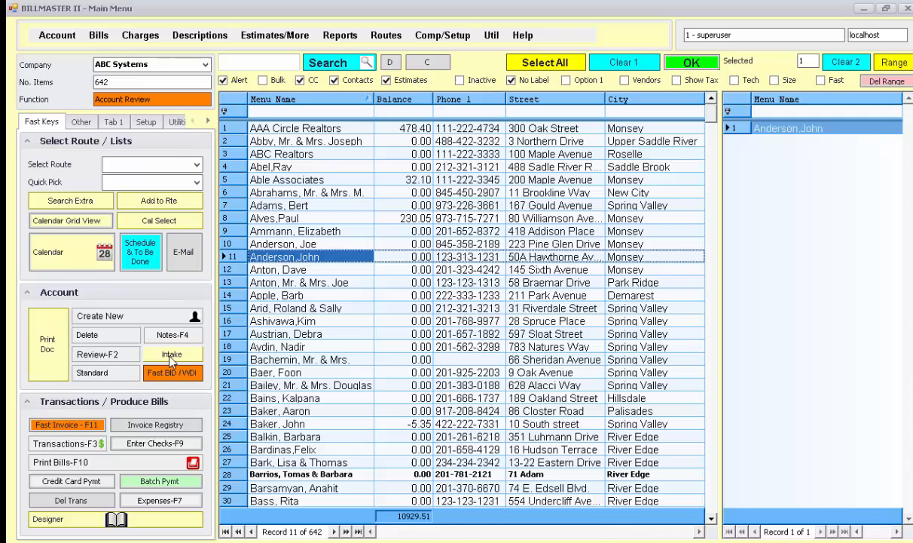
- Draft an IPM appointment for 9/29/2014 at 8:15 AM noting 'check for dog in back yard'
left_click(172, 354)
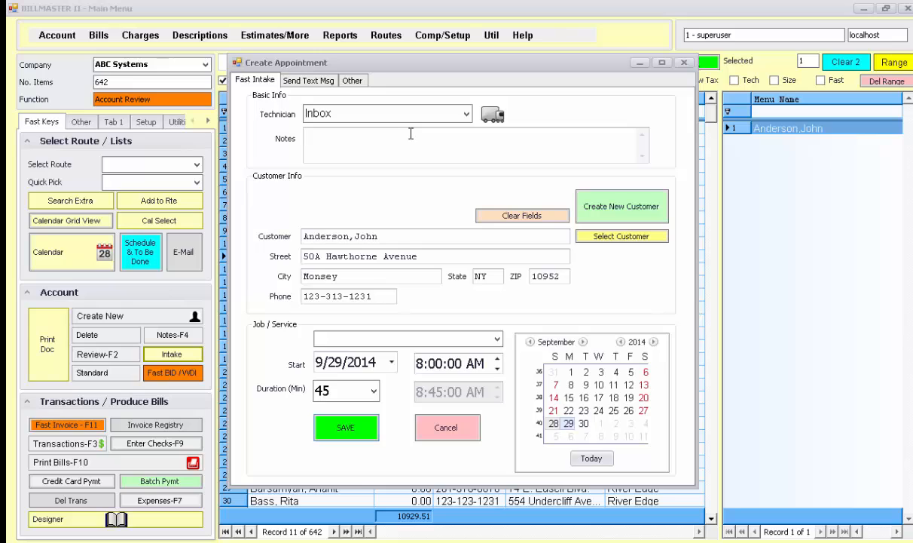
type("J")
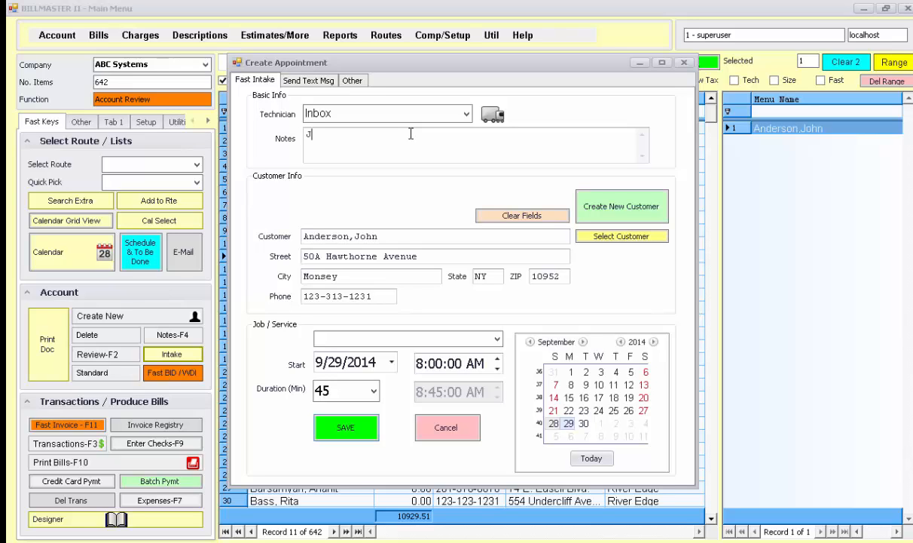
type("check for")
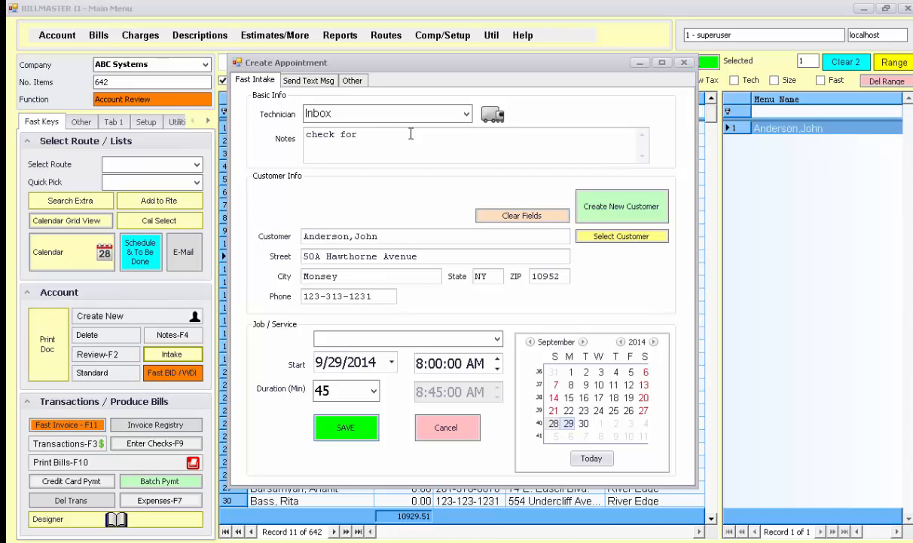
type("dog in b")
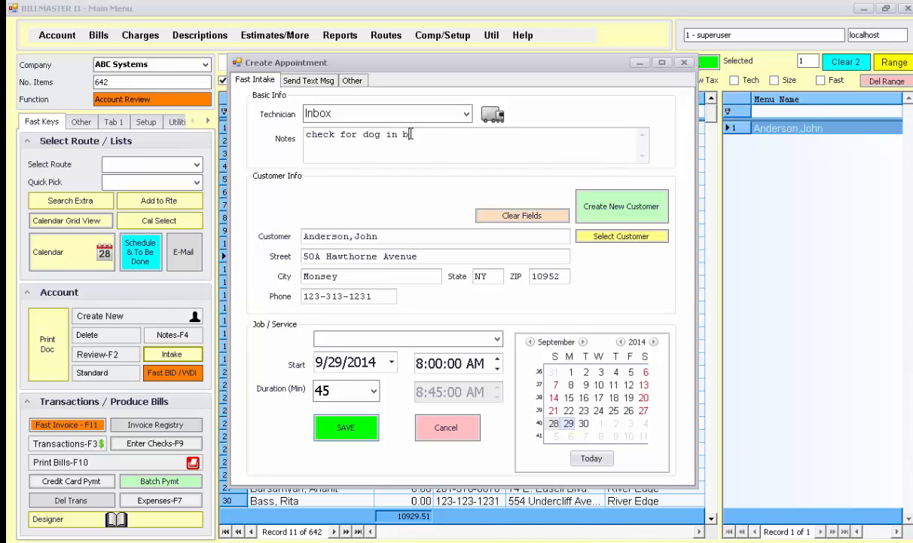
type("ack ya")
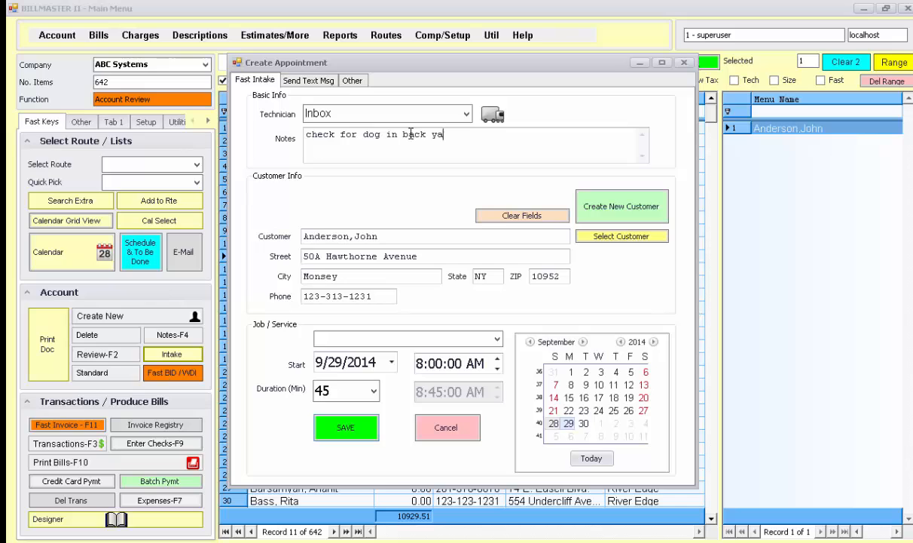
type("rd")
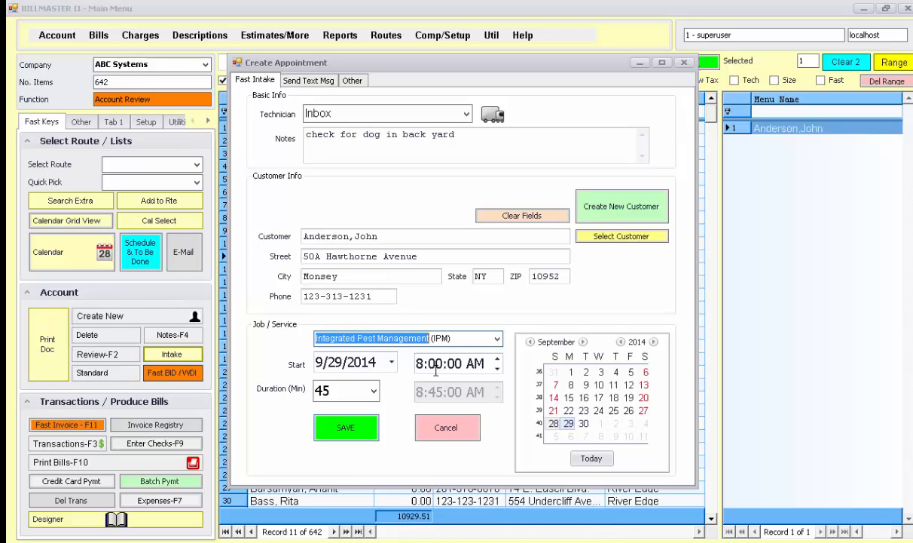
left_click(434, 363)
type("15")
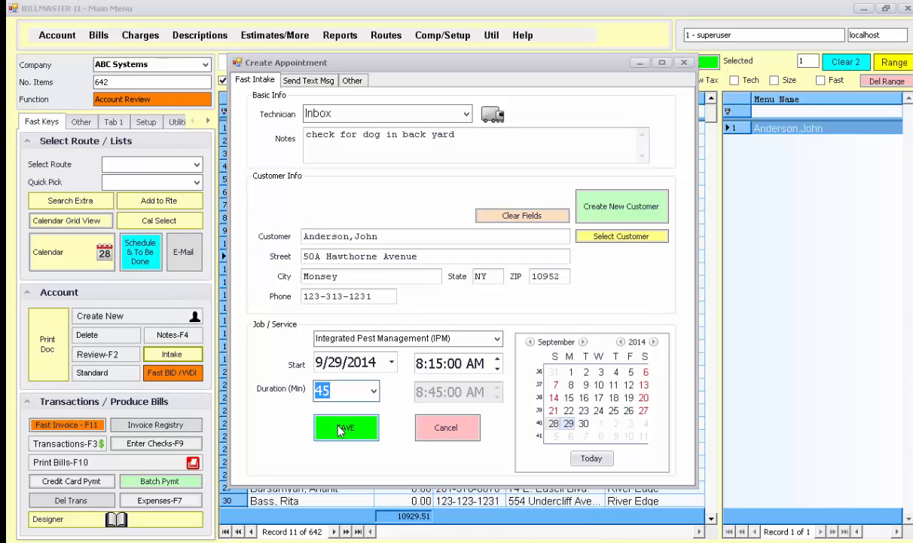
left_click(346, 427)
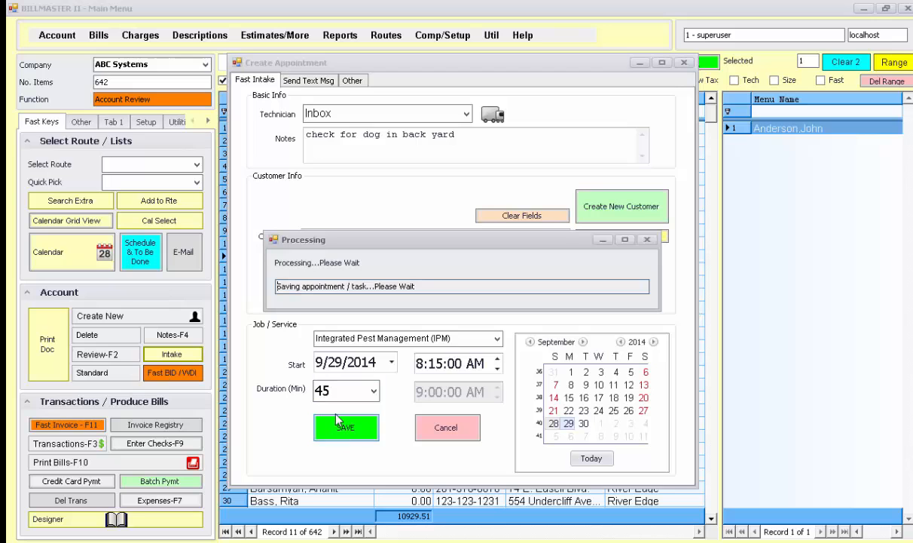
left_click(346, 427)
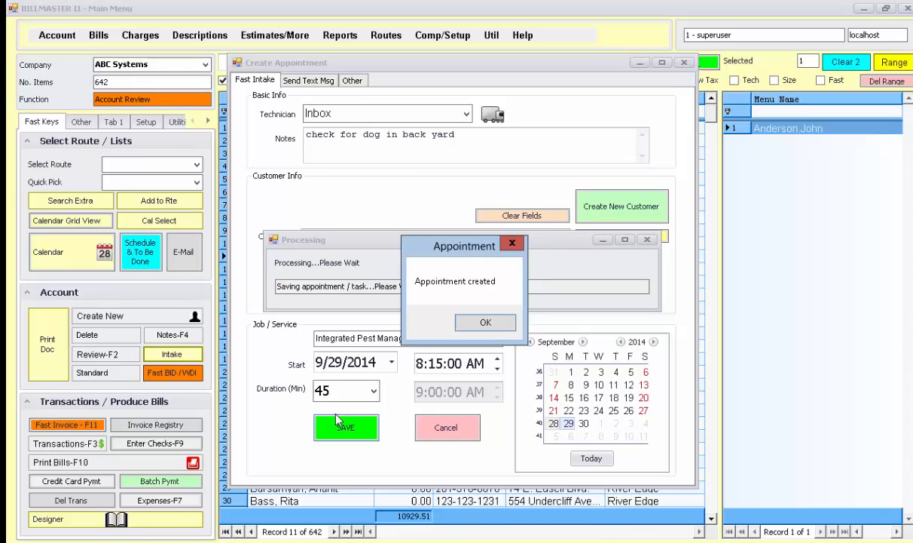
left_click(485, 322)
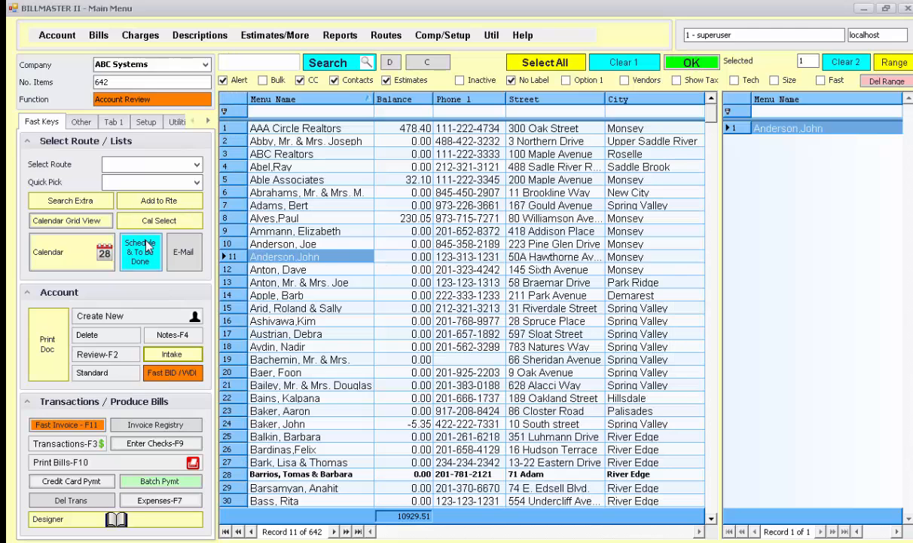
- Load the 14 appointments for 9/29/2014 on the Schedule & To Be Done screen
left_click(140, 251)
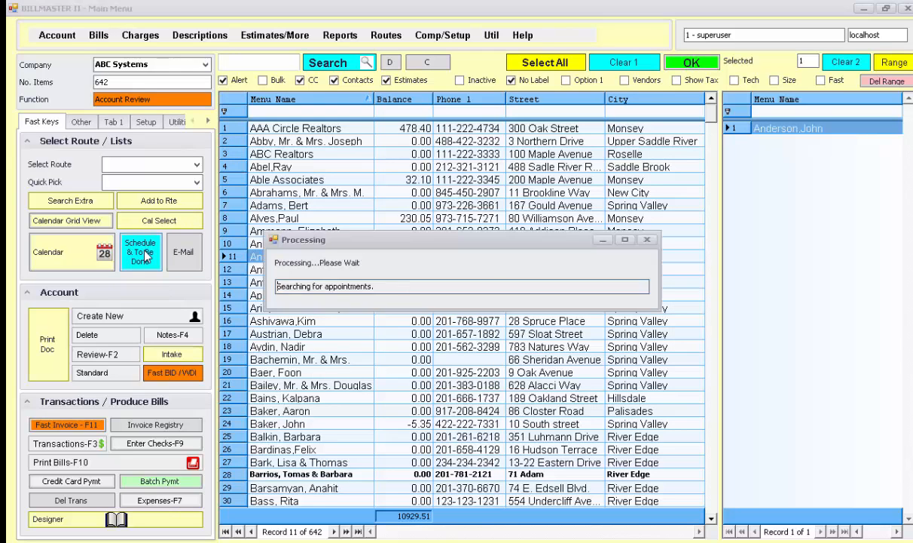
left_click(141, 251)
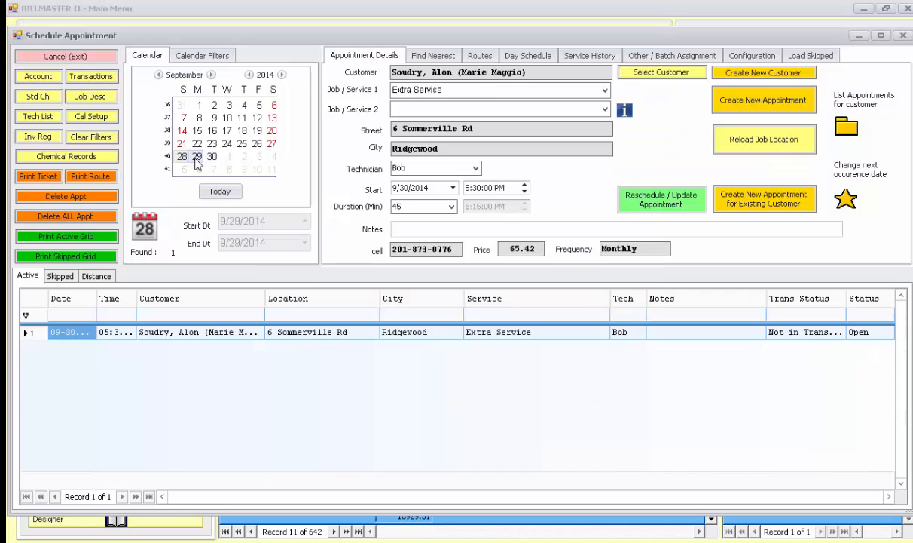
left_click(197, 156)
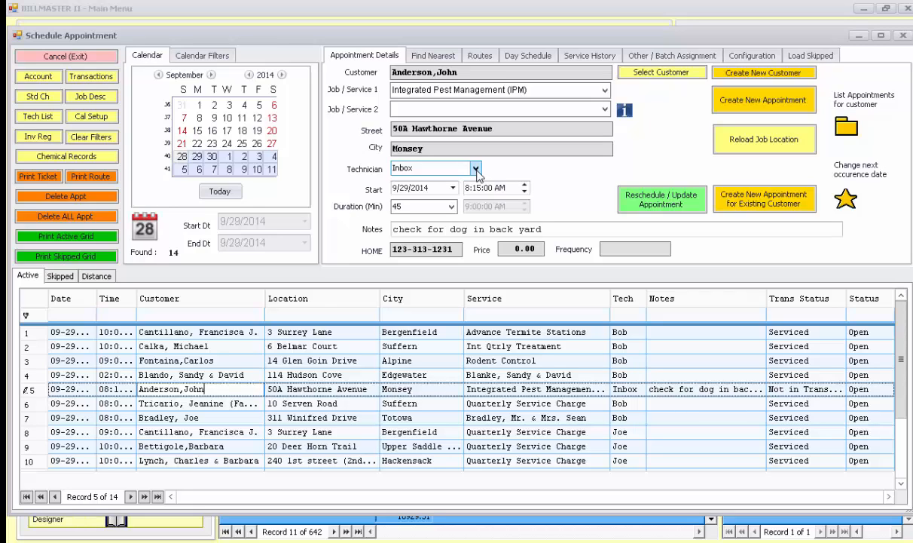
- Assign technician Bob to Anderson's appointment, confirming the update and making Bob his default
left_click(475, 167)
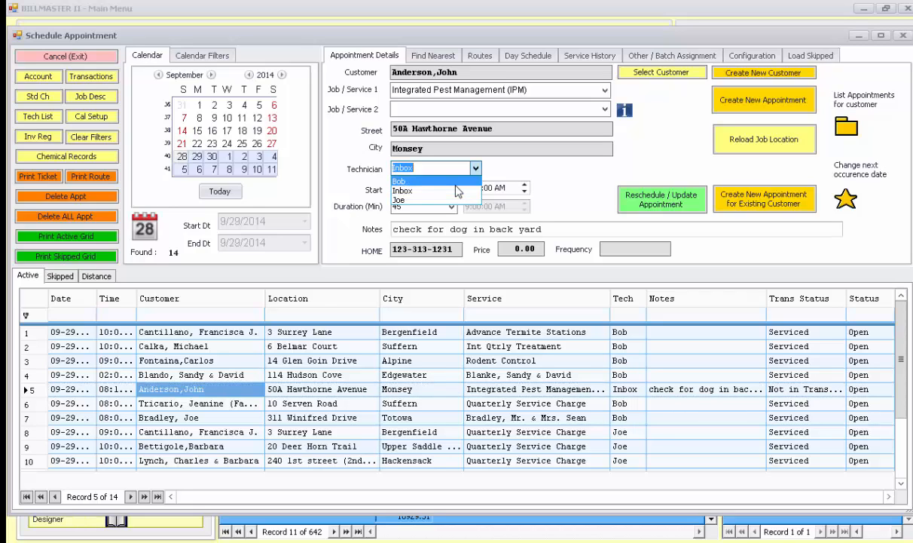
left_click(401, 181)
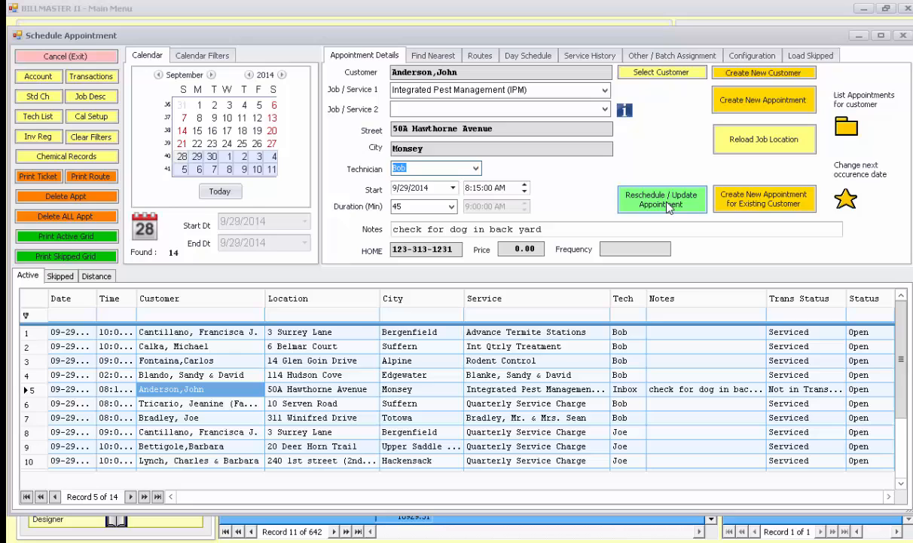
mouse_move(642, 217)
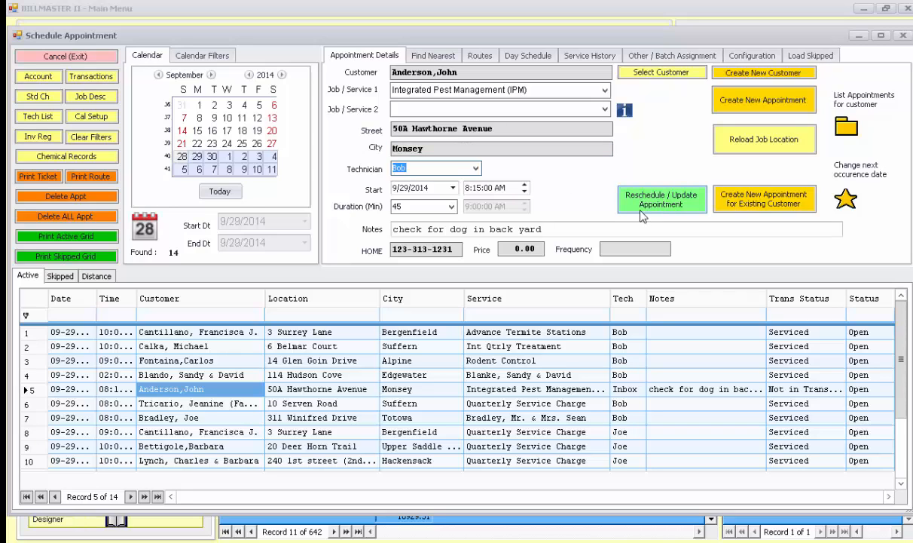
left_click(661, 199)
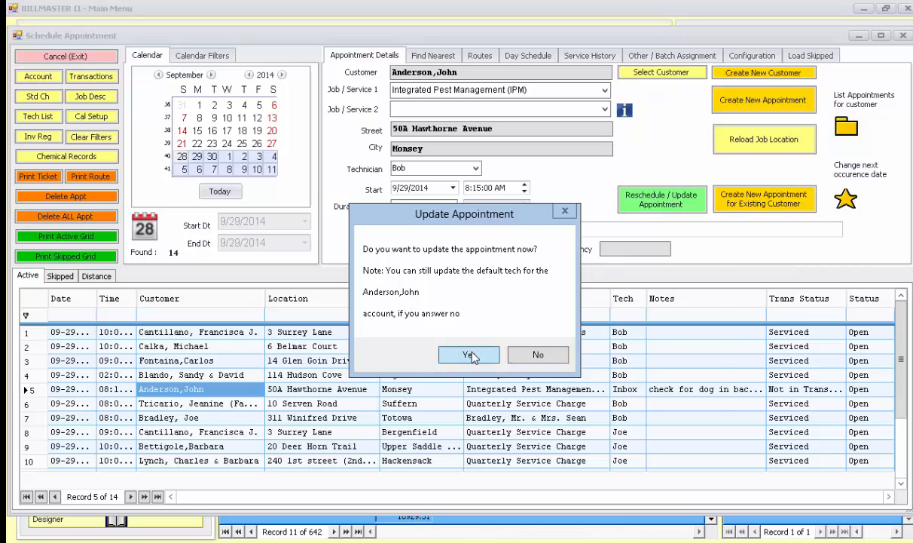
left_click(469, 354)
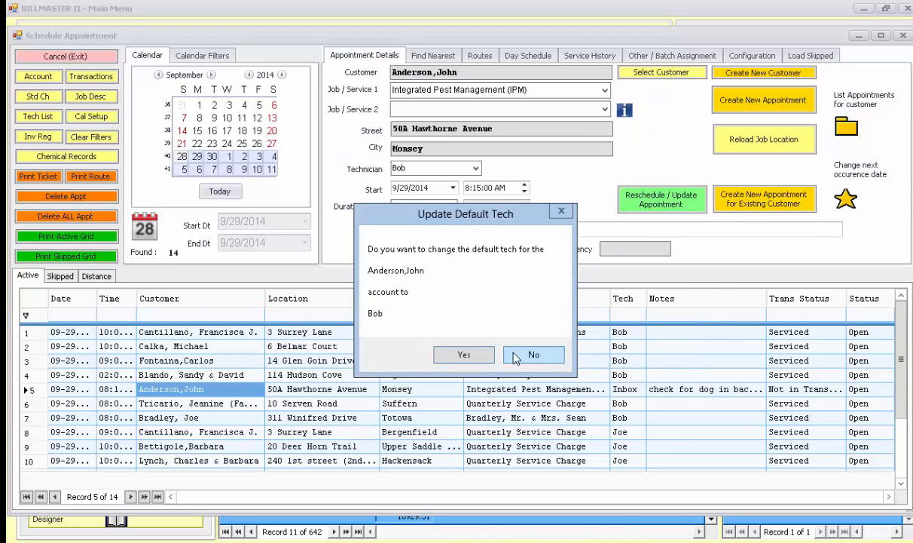
mouse_move(463, 355)
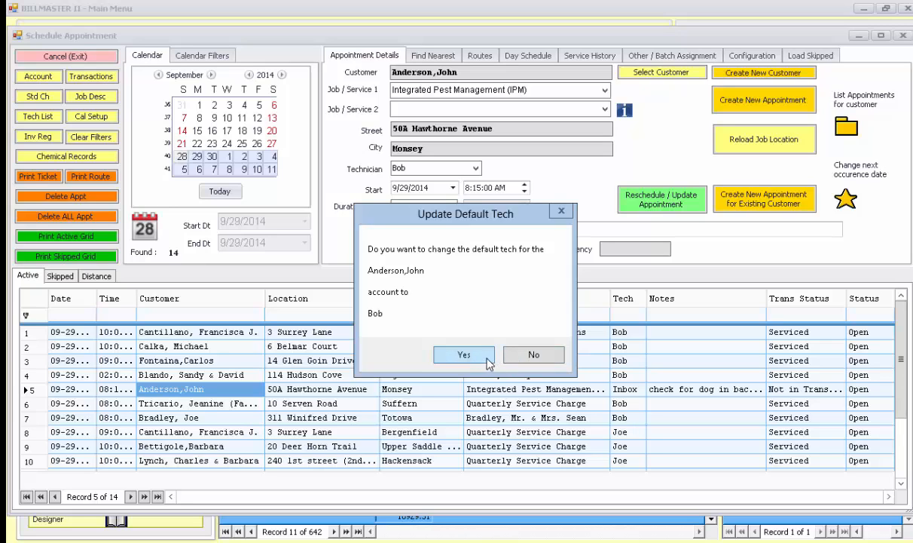
left_click(464, 354)
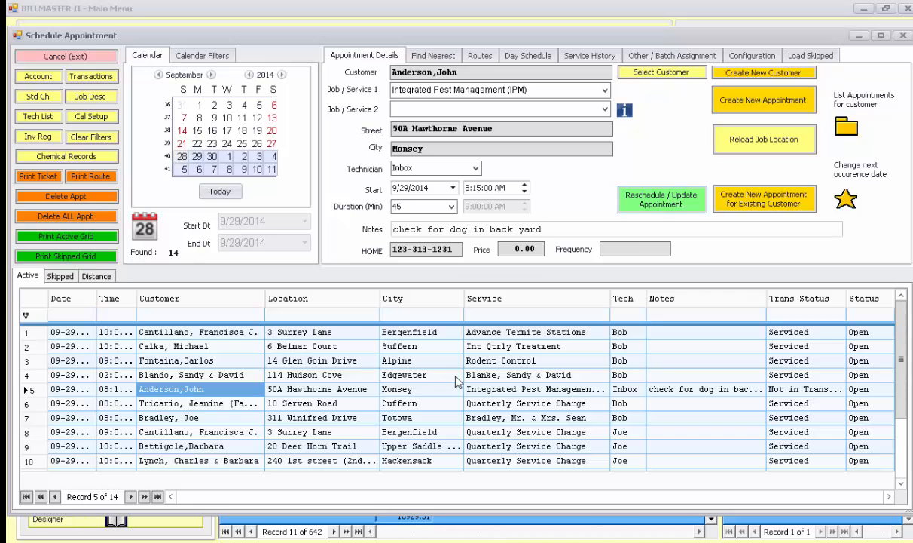
left_click(200, 374)
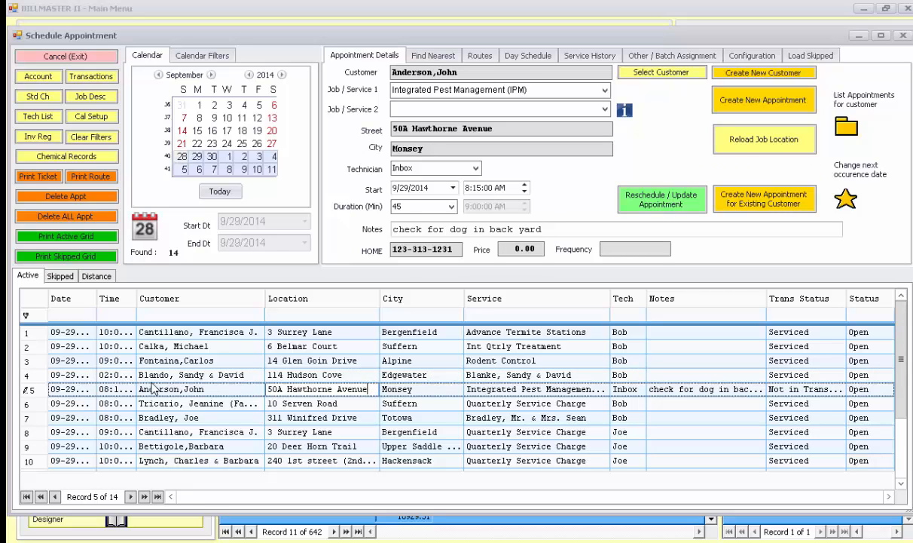
left_click(200, 403)
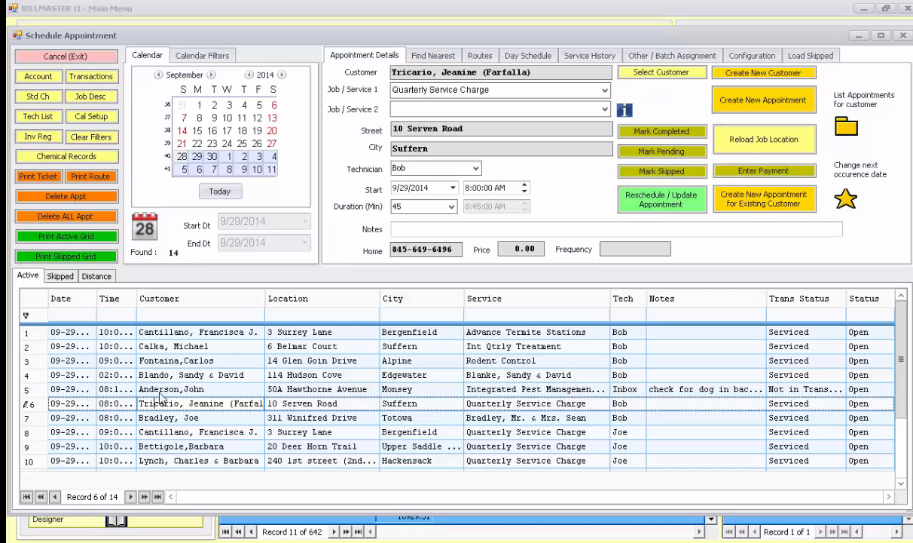
left_click(171, 388)
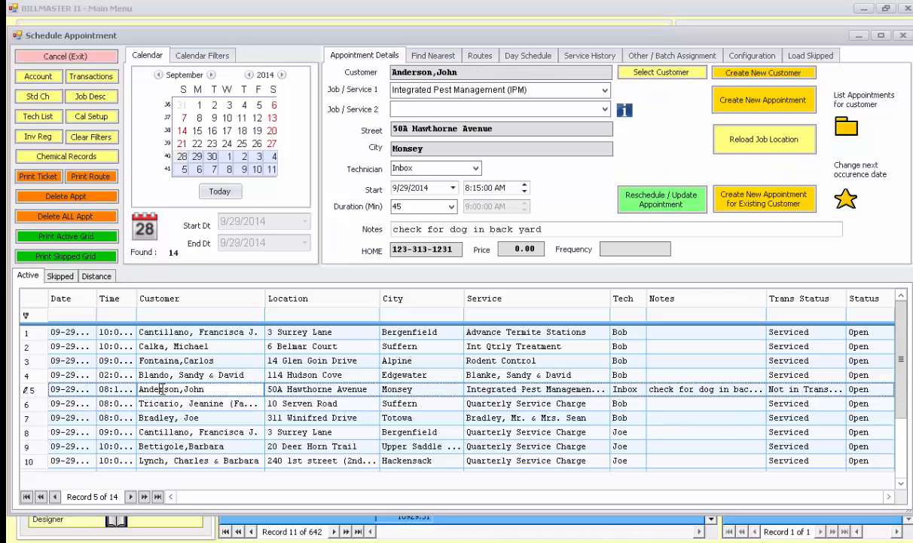
left_click(475, 167)
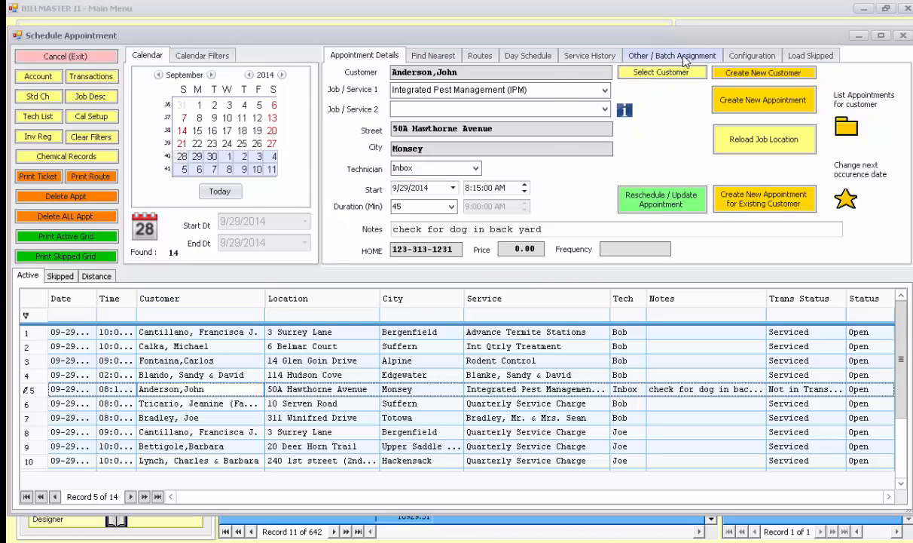
- Batch-reassign Anderson's appointment to Bob and reload the September 29 appointments
left_click(672, 55)
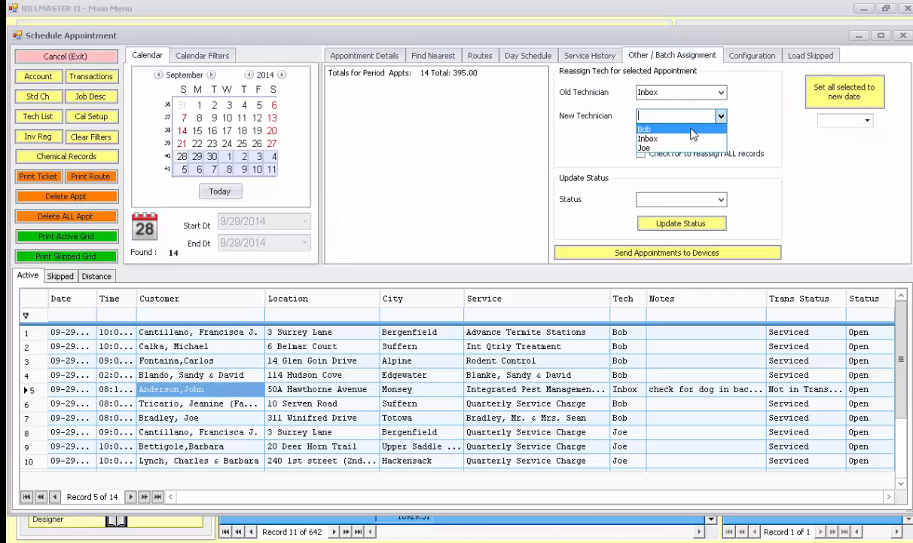
left_click(644, 128)
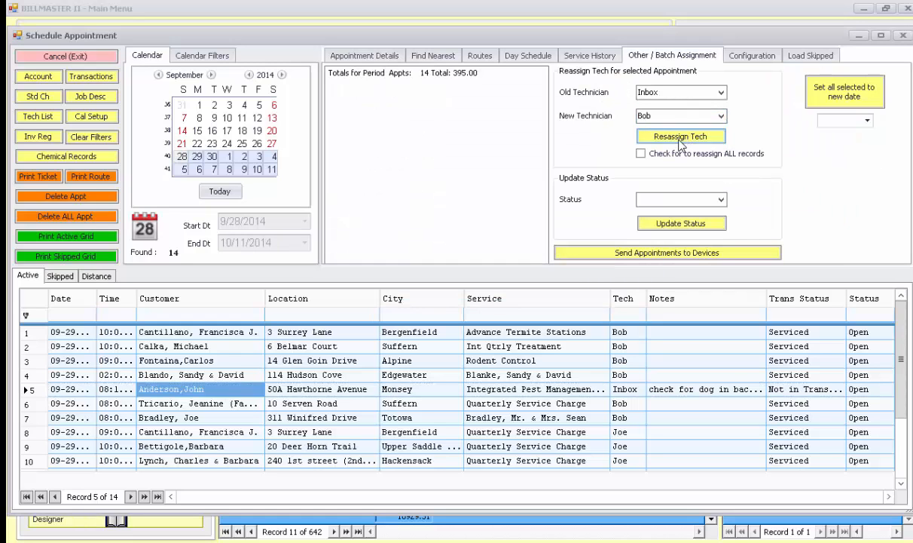
left_click(680, 135)
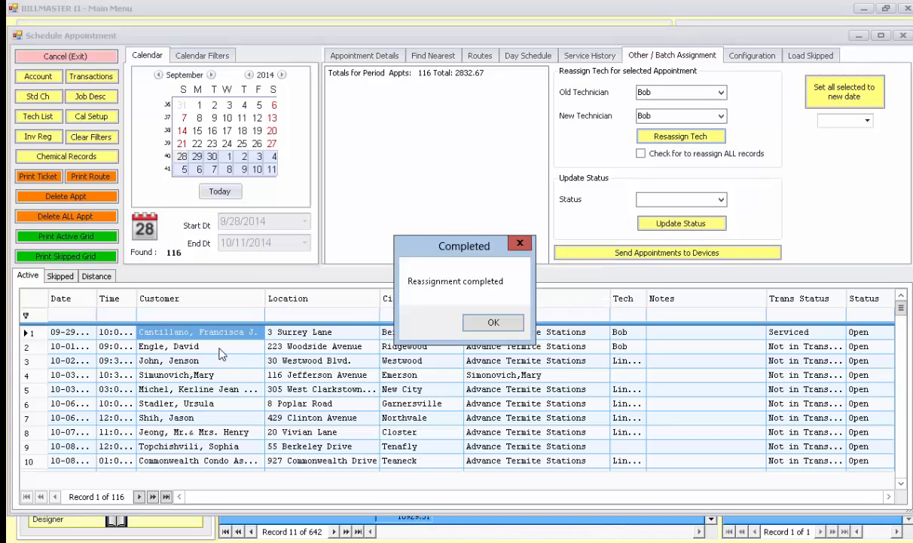
left_click(492, 322)
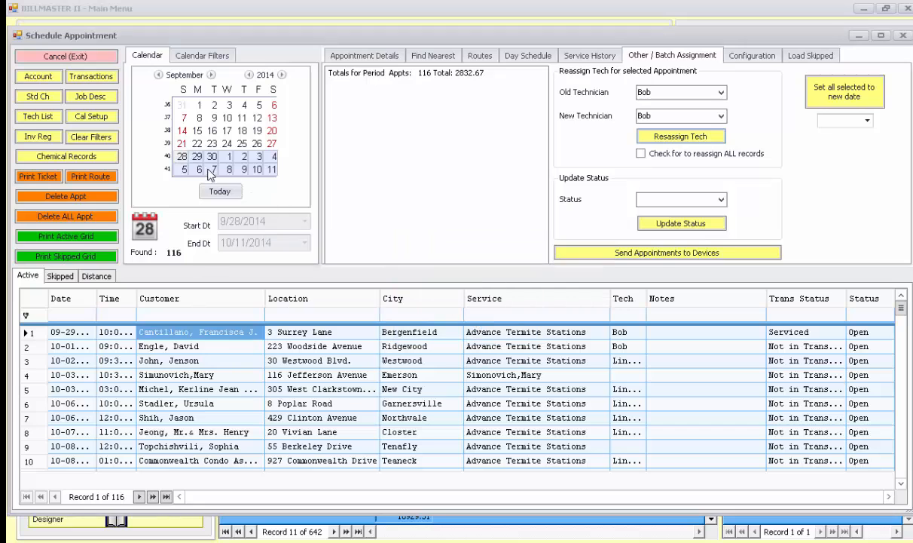
left_click(196, 156)
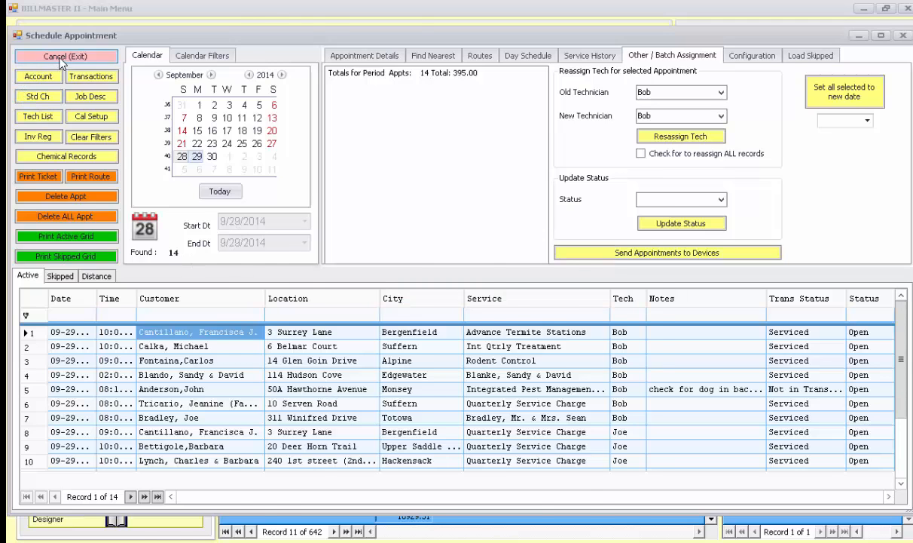
- Close the scheduler and view Joe's Monday, September 29 appointments in the calendar
left_click(66, 55)
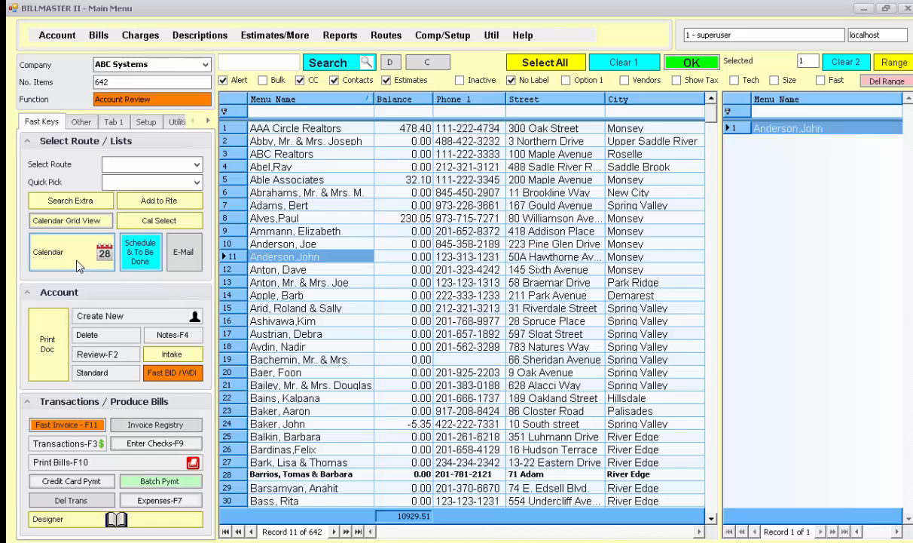
left_click(48, 252)
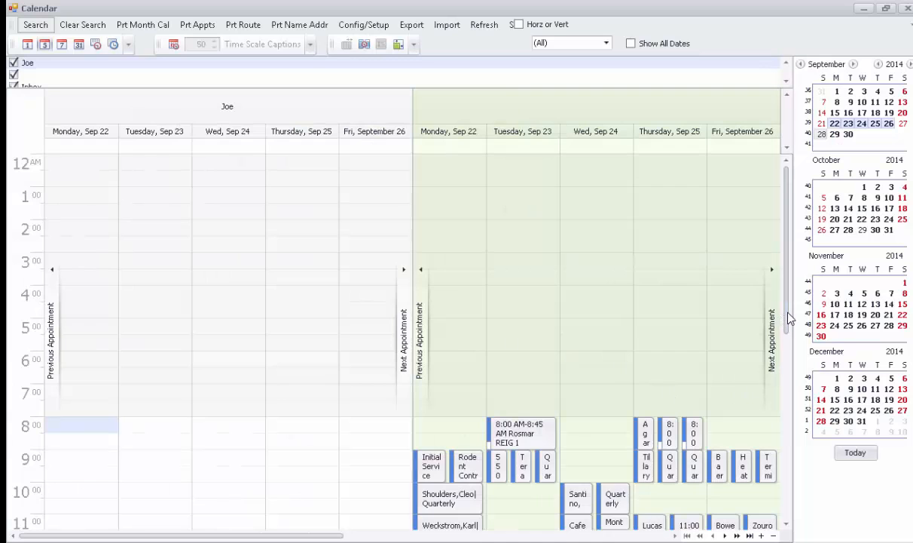
scroll("down", 3)
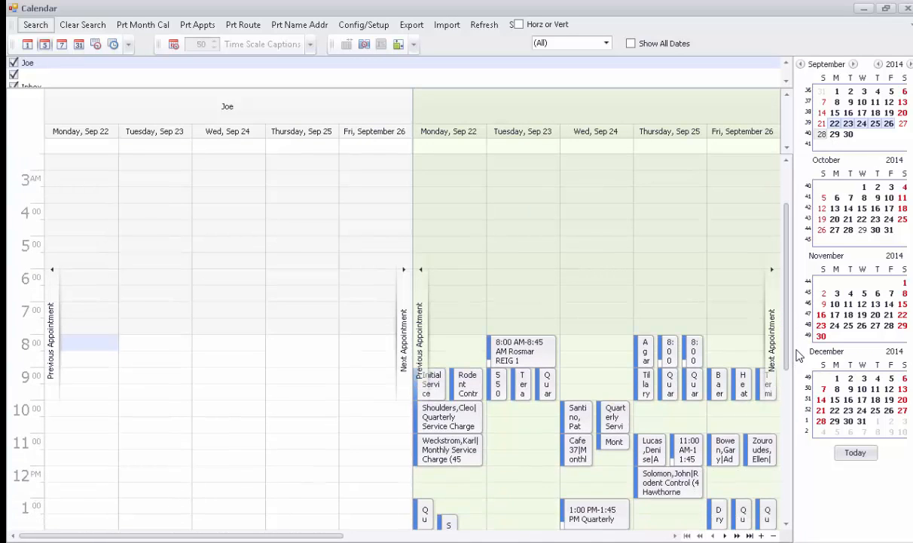
scroll("down", 3)
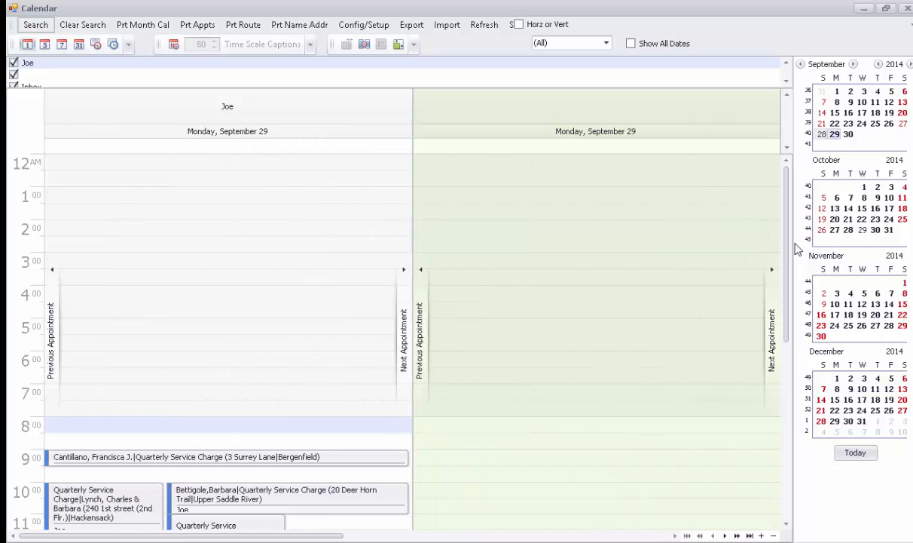
scroll("down", 3)
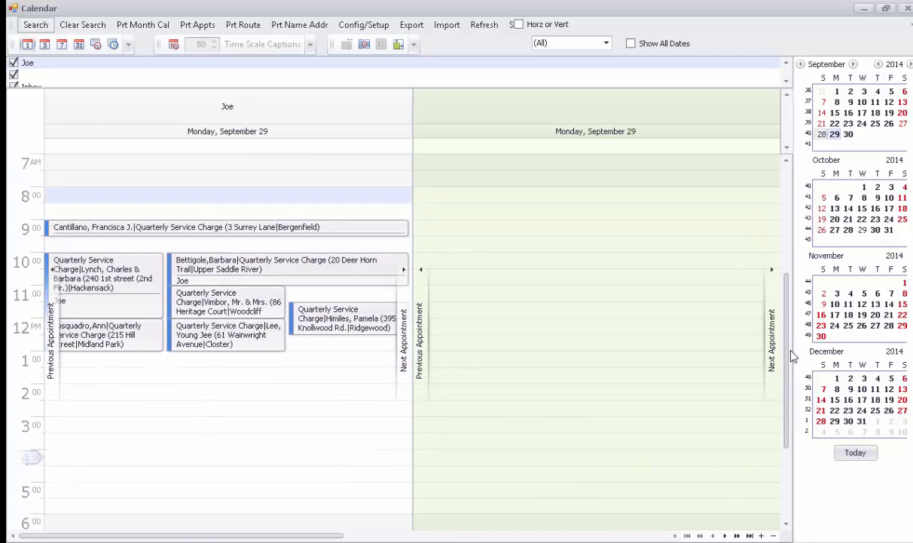
scroll("down", 3)
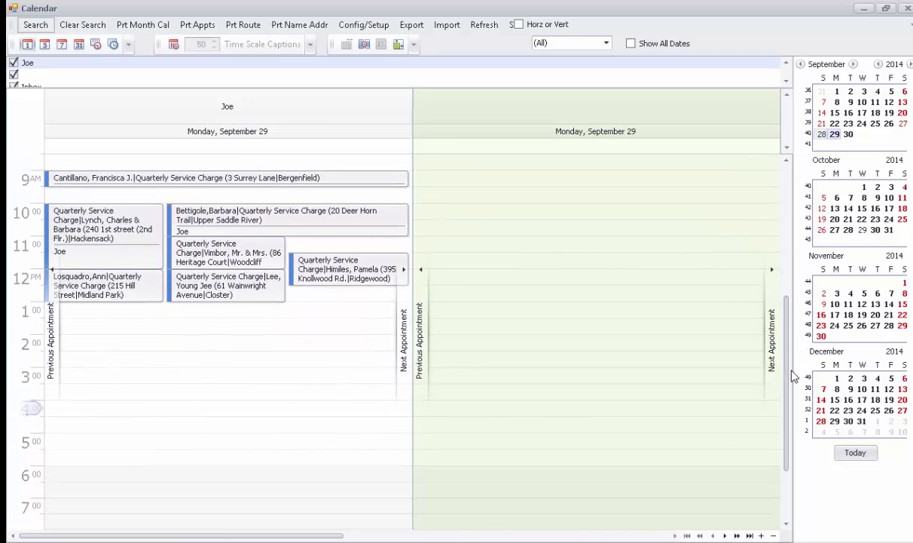
mouse_move(443, 372)
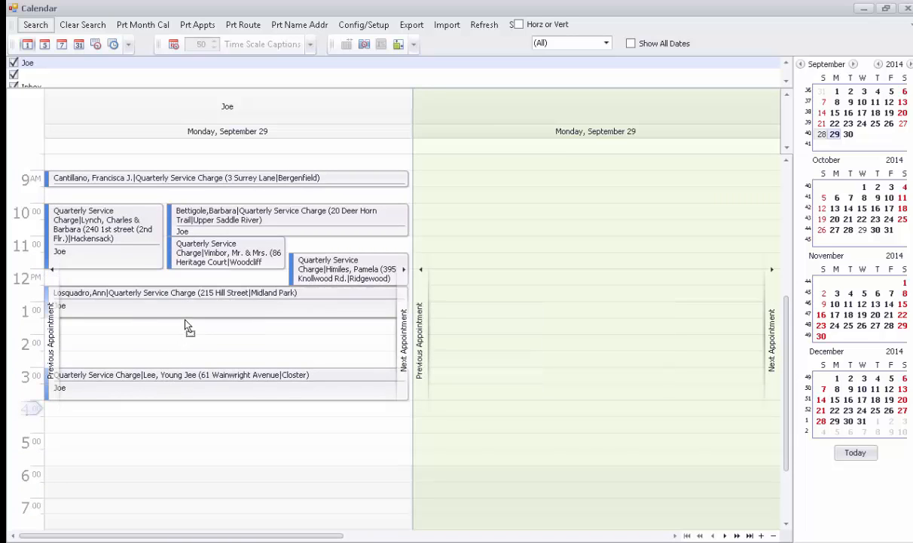
mouse_move(349, 269)
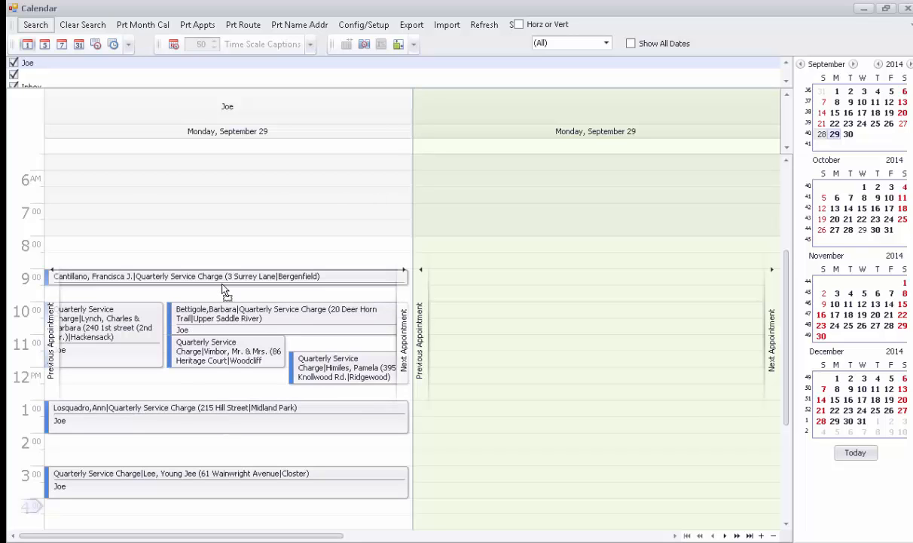
mouse_move(211, 370)
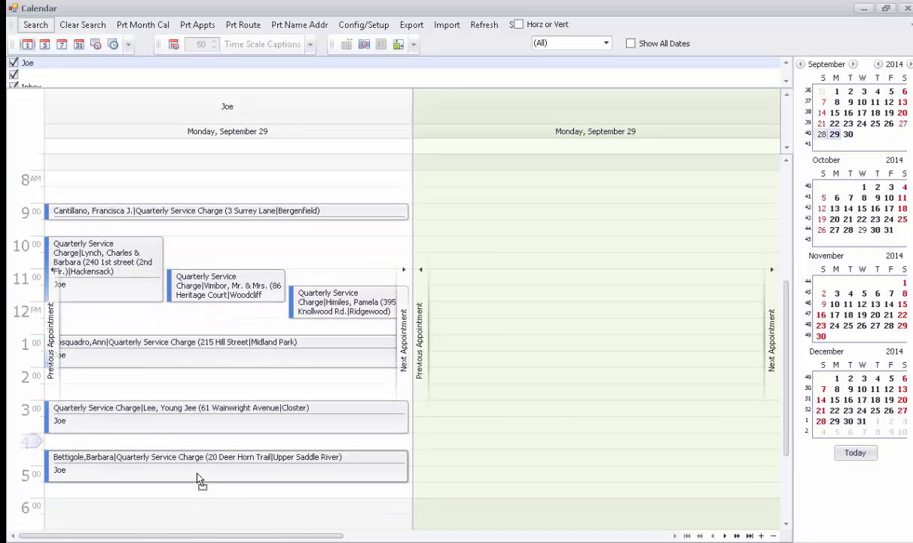
mouse_move(193, 446)
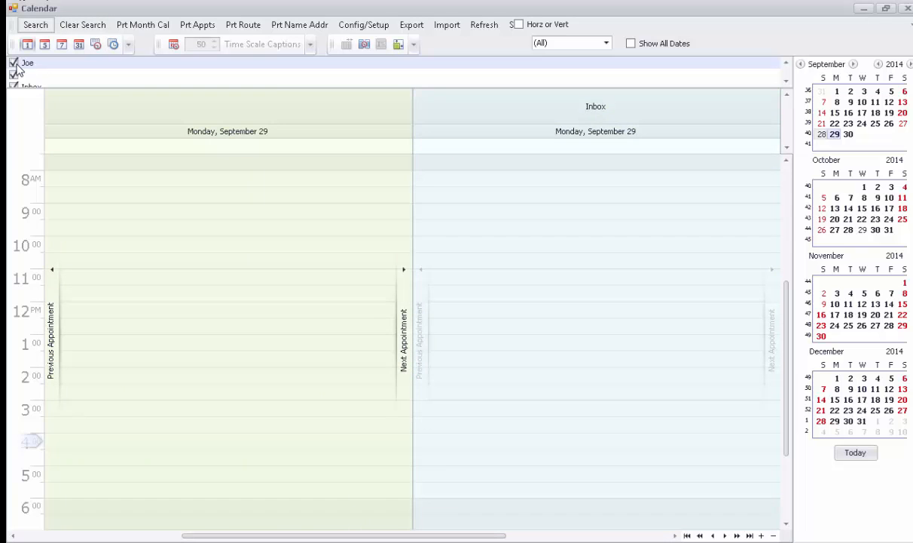
- Show Bob's column beside Joe's with Inbox hidden, then close the calendar
left_click(14, 72)
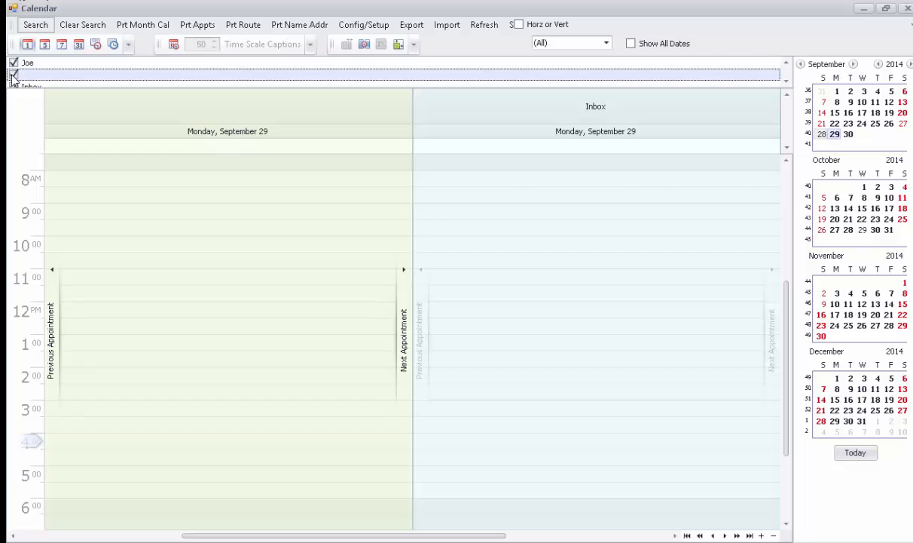
left_click(13, 75)
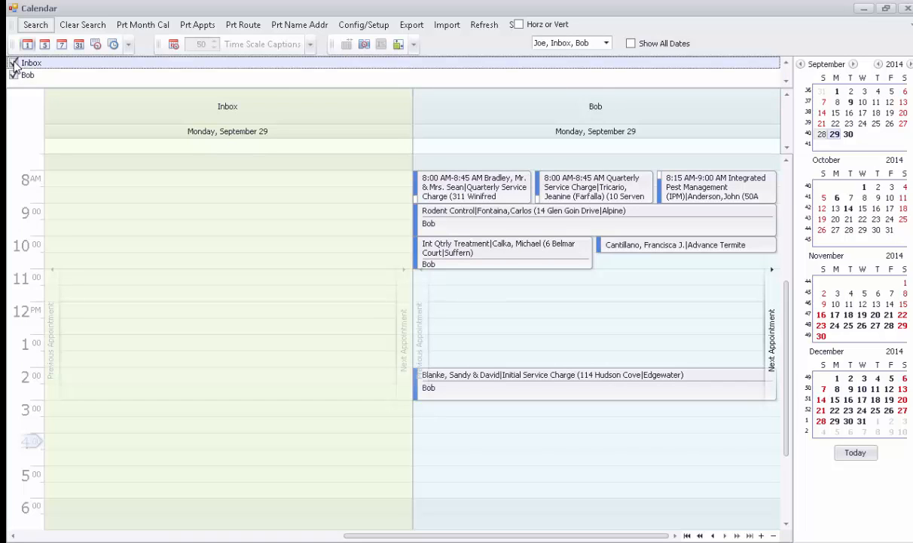
left_click(14, 62)
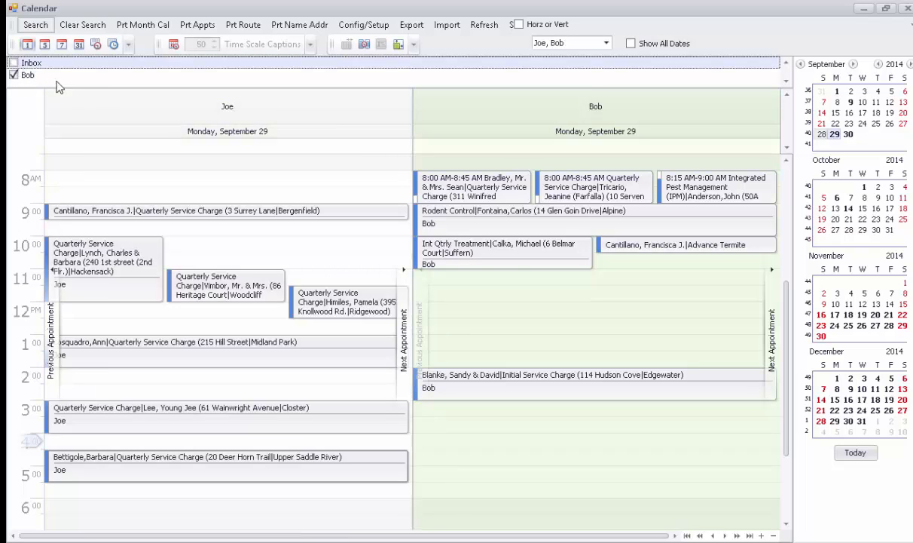
mouse_move(316, 111)
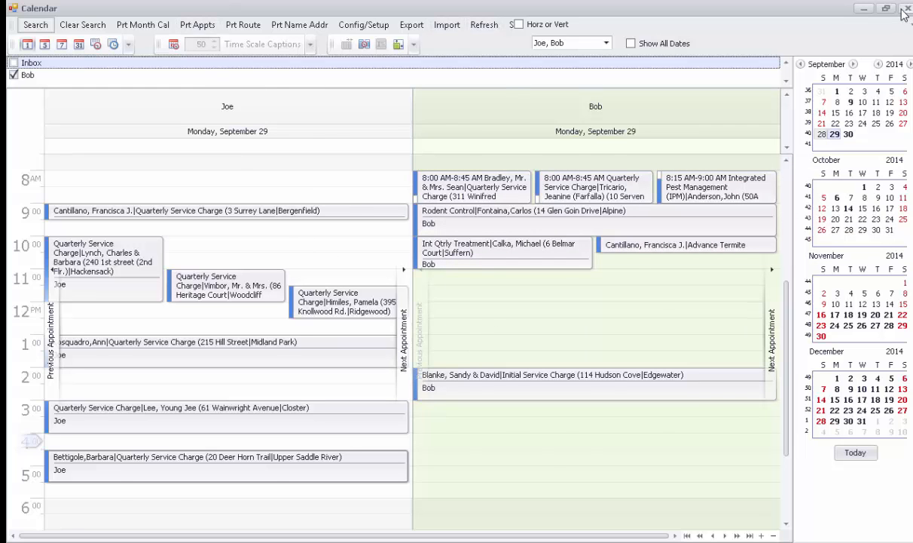
left_click(907, 8)
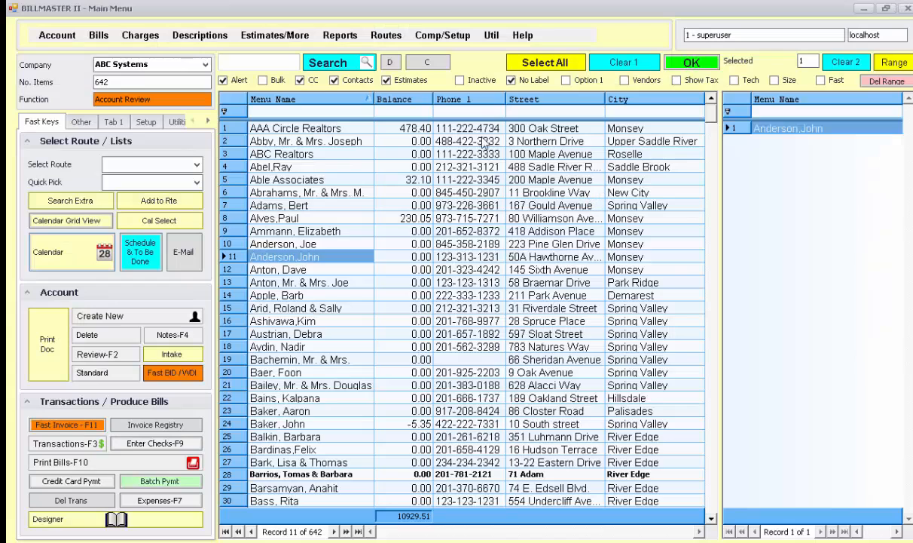
- Preview Bob's September 29, 2014 route sheet from the calendar schedule, excluding completed work
left_click(386, 34)
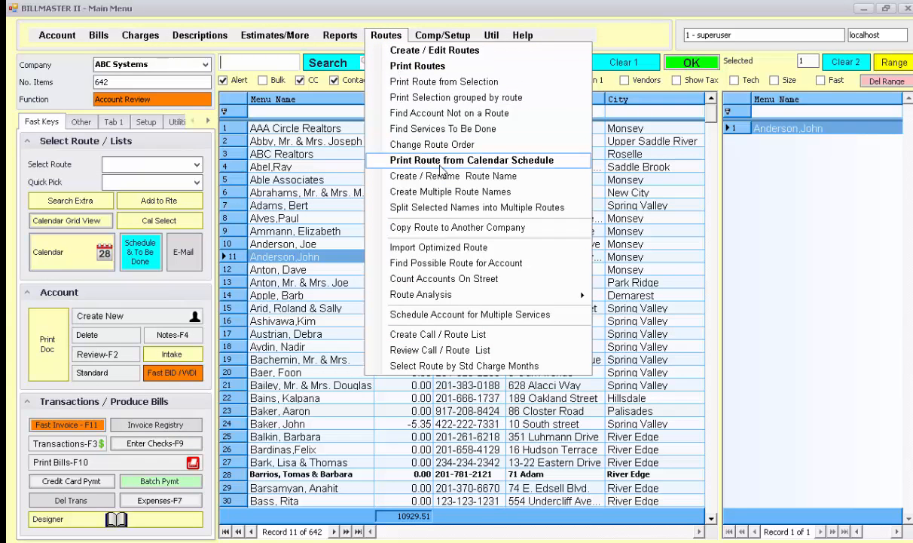
left_click(470, 159)
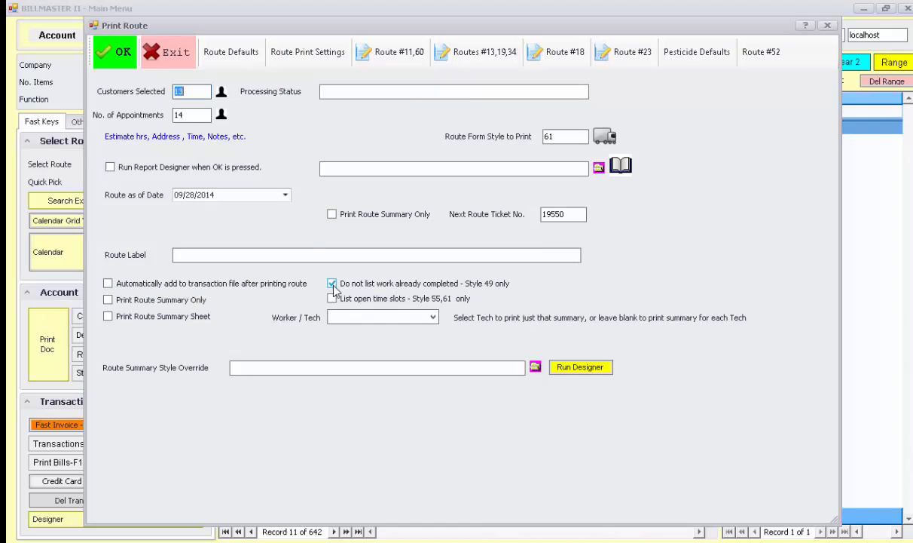
left_click(115, 51)
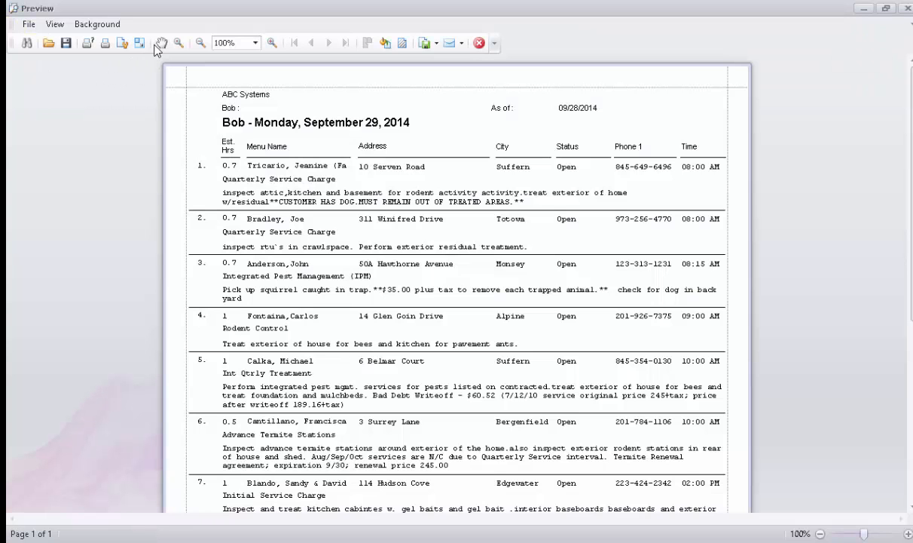
- Review Bob's route sheet, exit to Joe's sheet, then exit to the main menu
scroll("down", 3)
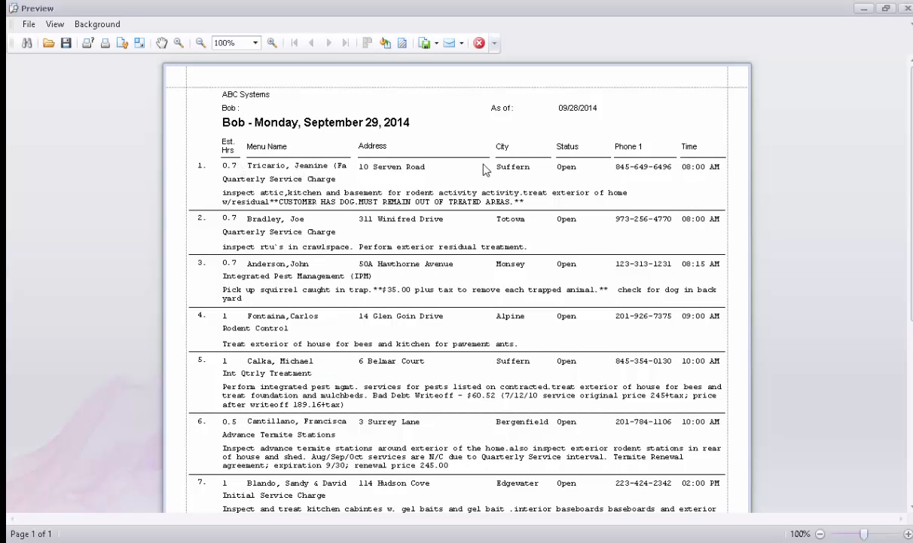
mouse_move(703, 179)
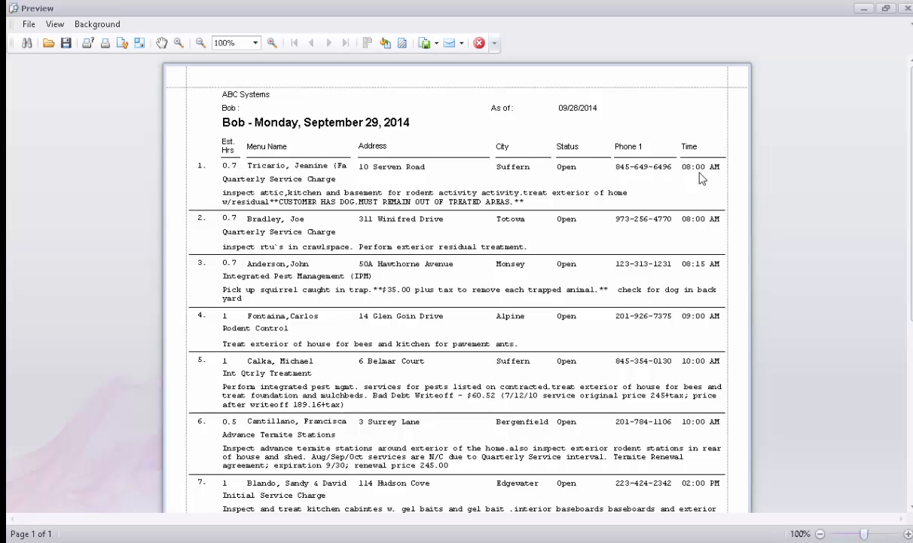
mouse_move(251, 206)
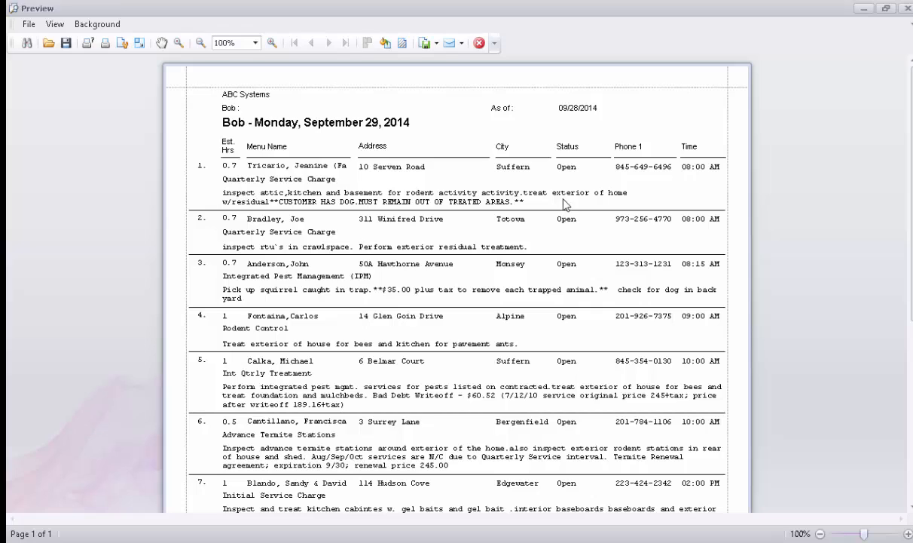
mouse_move(542, 194)
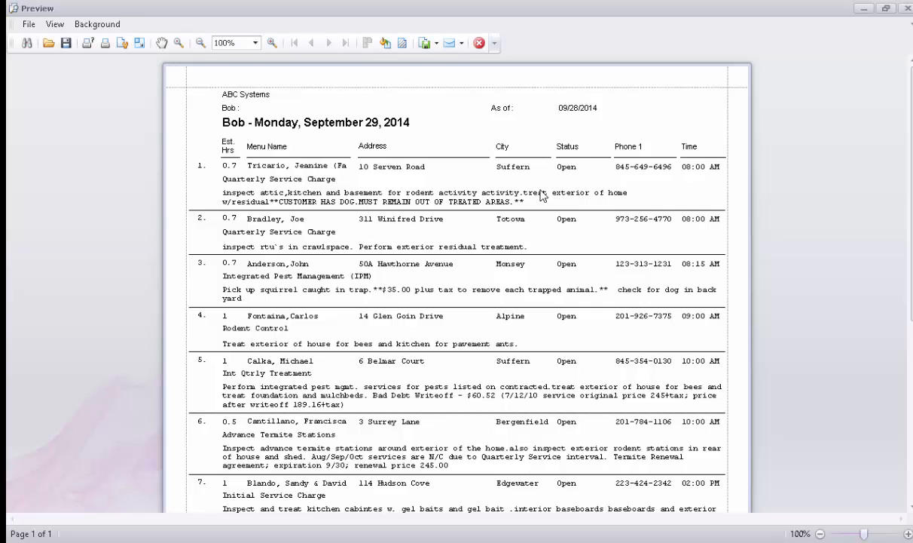
mouse_move(401, 125)
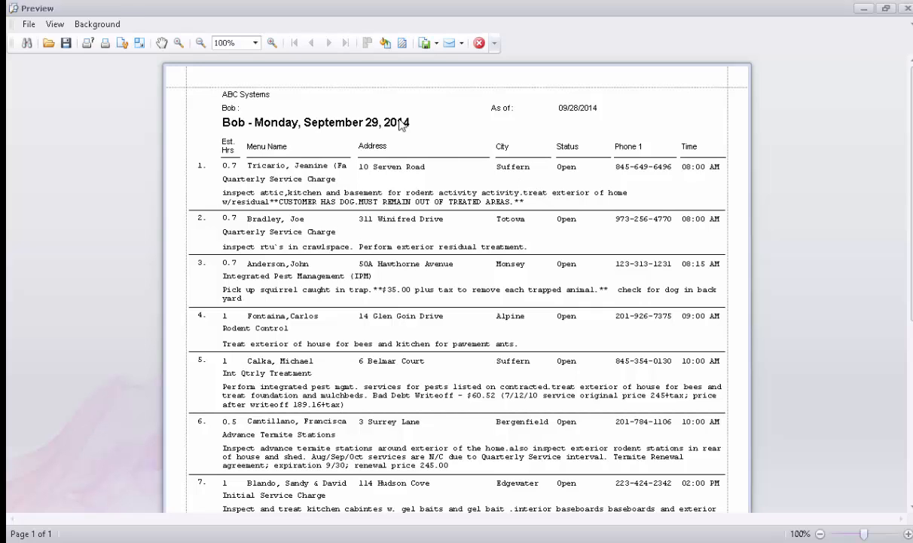
left_click(478, 43)
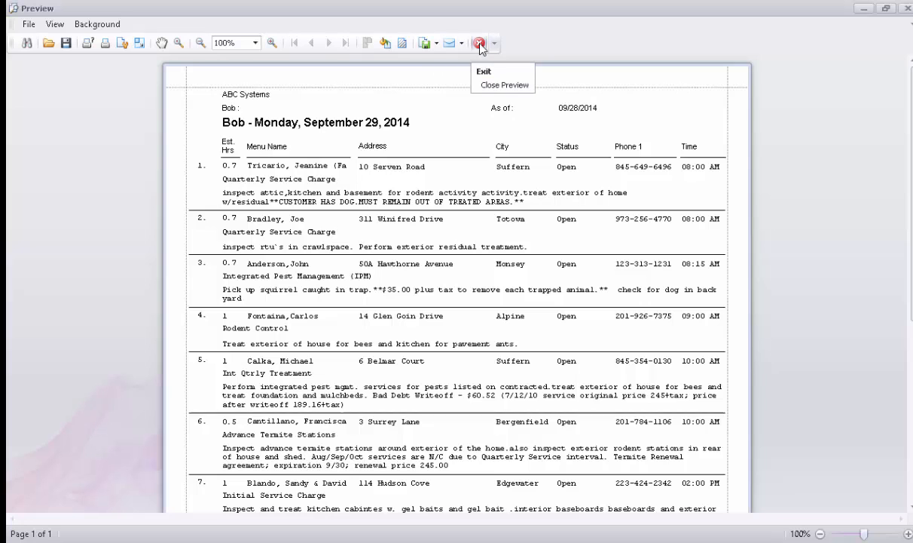
left_click(480, 43)
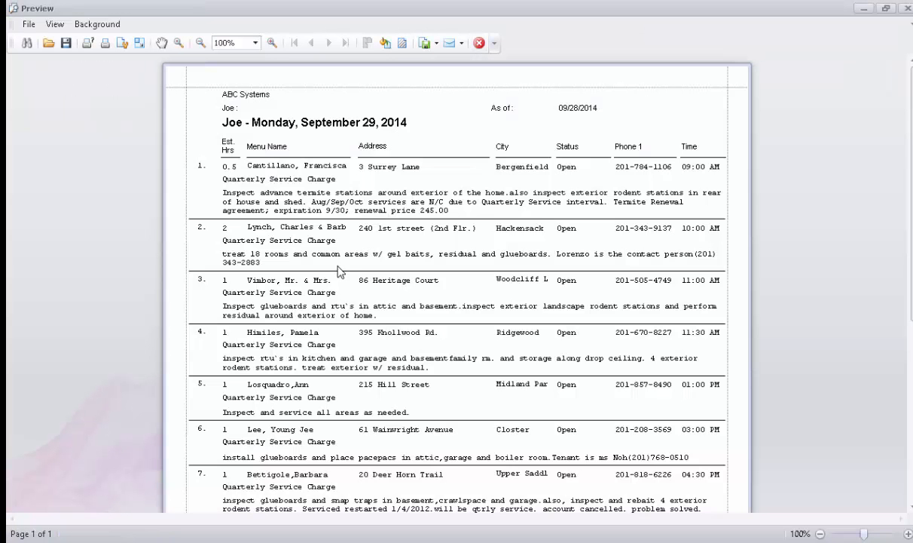
scroll("down", 3)
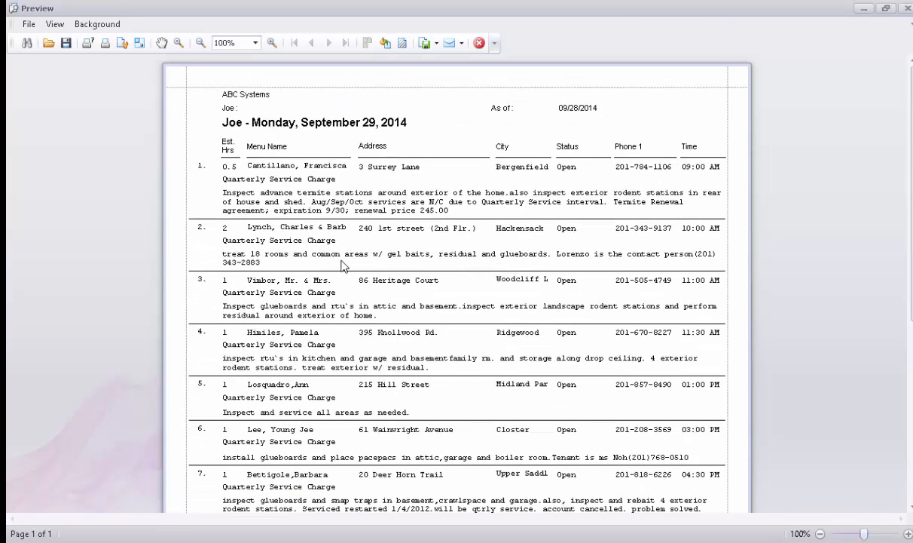
left_click(909, 8)
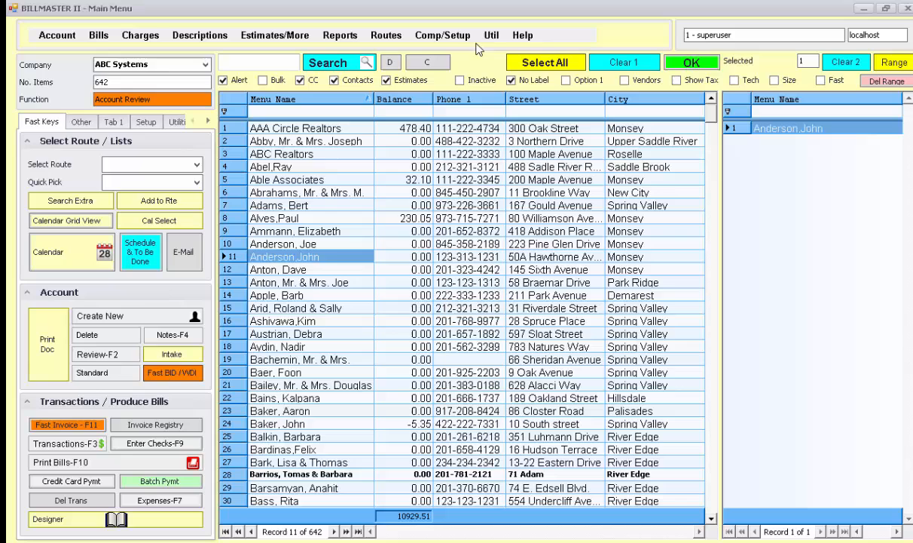
- Generate September 29, 2014 route sheets from the calendar schedule, listing open time slots
left_click(386, 34)
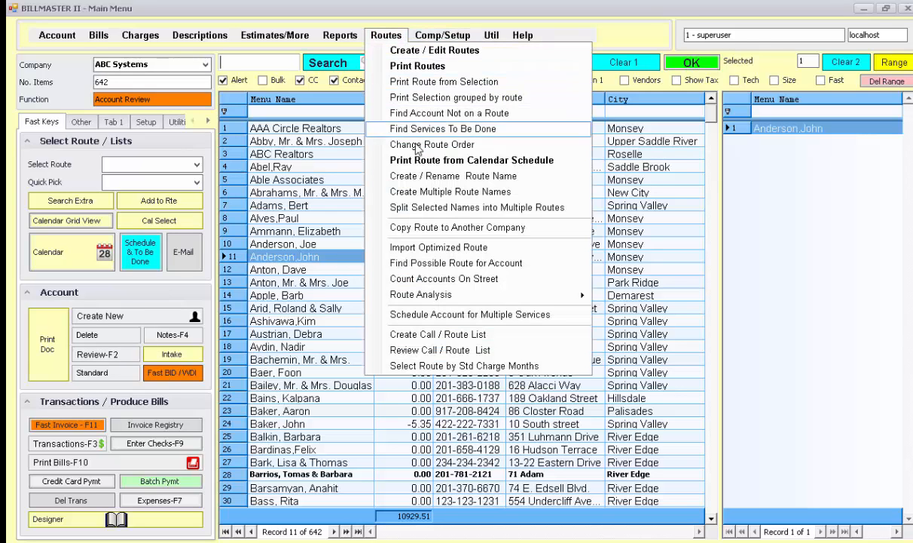
left_click(442, 128)
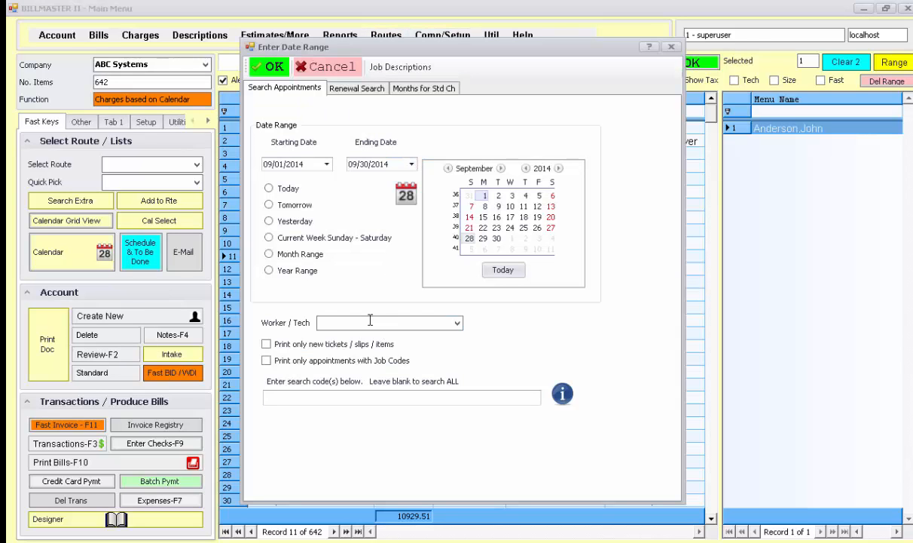
mouse_move(496, 251)
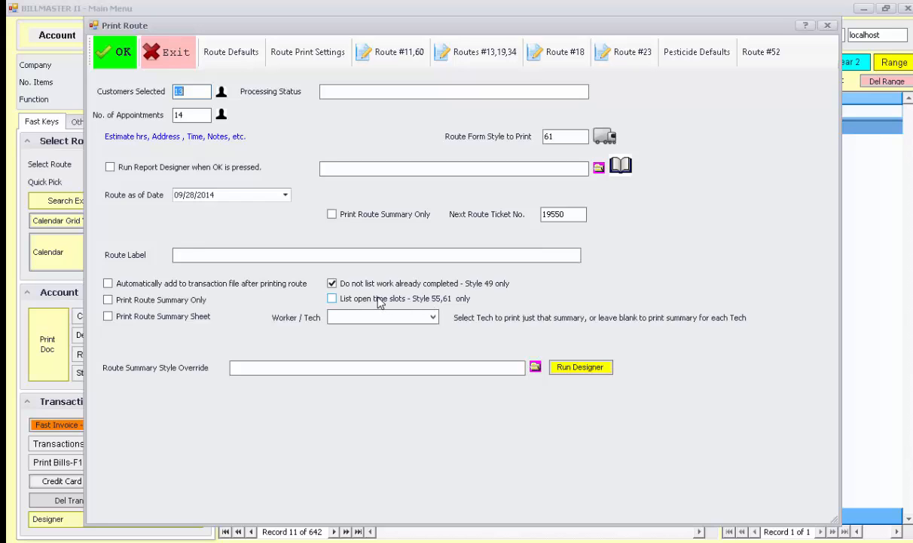
left_click(331, 298)
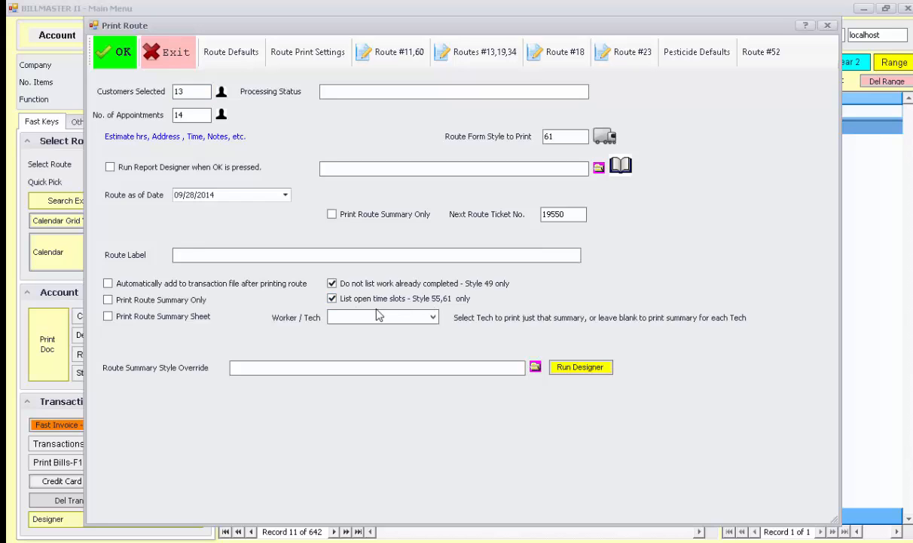
left_click(123, 51)
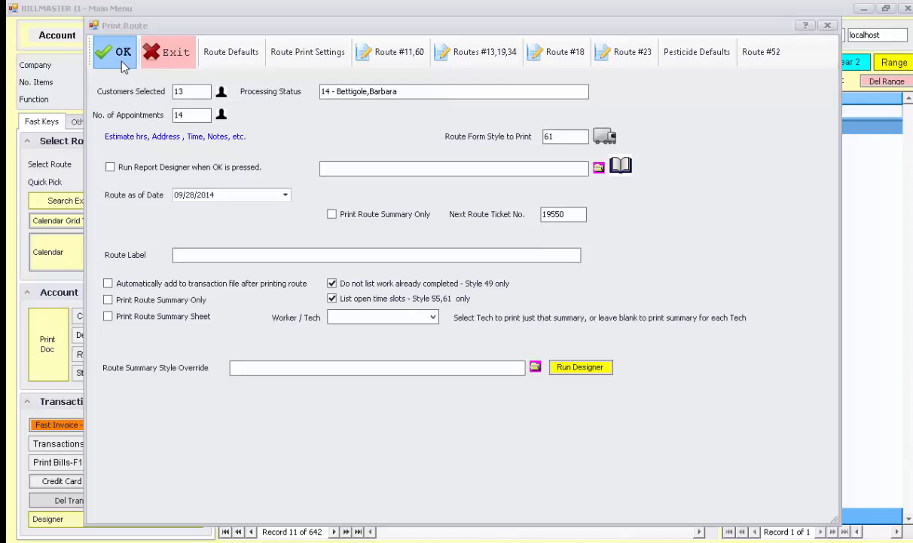
left_click(113, 51)
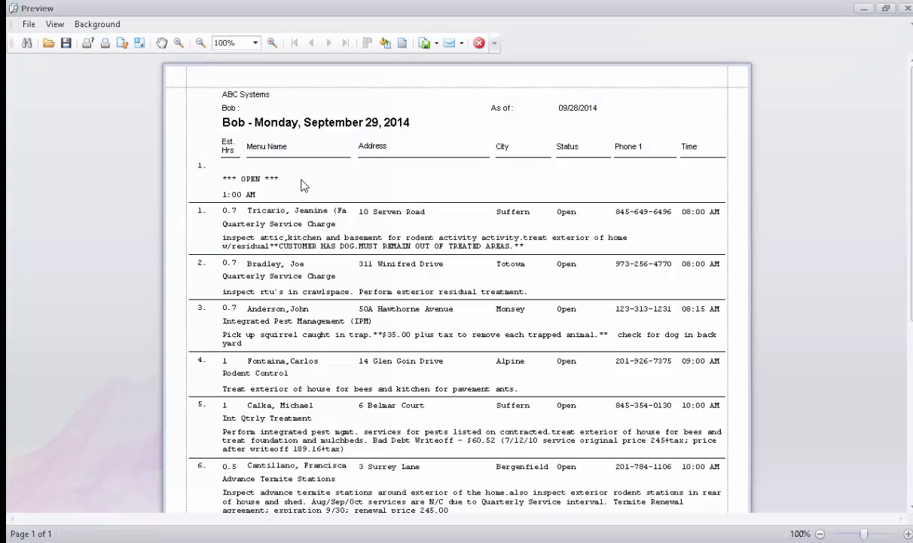
- Scroll through the route sheet preview to review the 12:00, 2:00 and 4:00 PM open slots
scroll("down", 3)
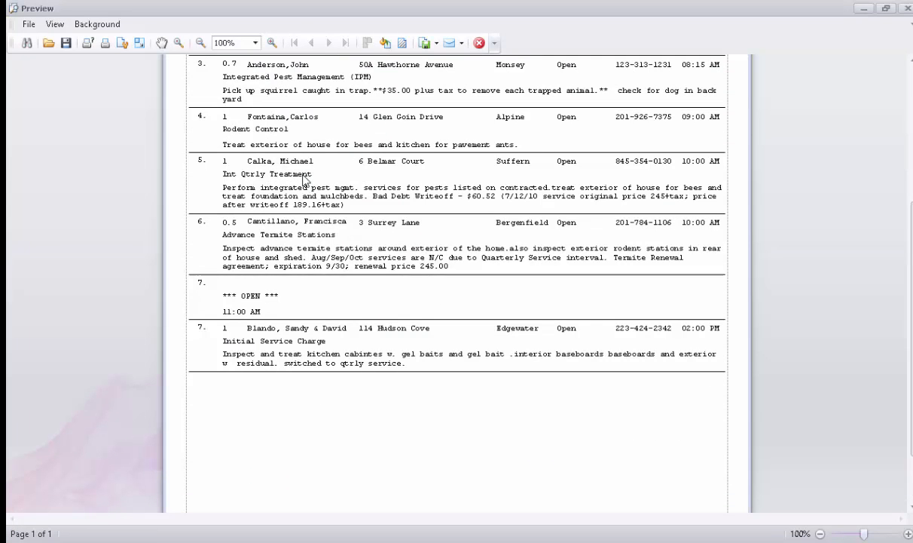
mouse_move(343, 339)
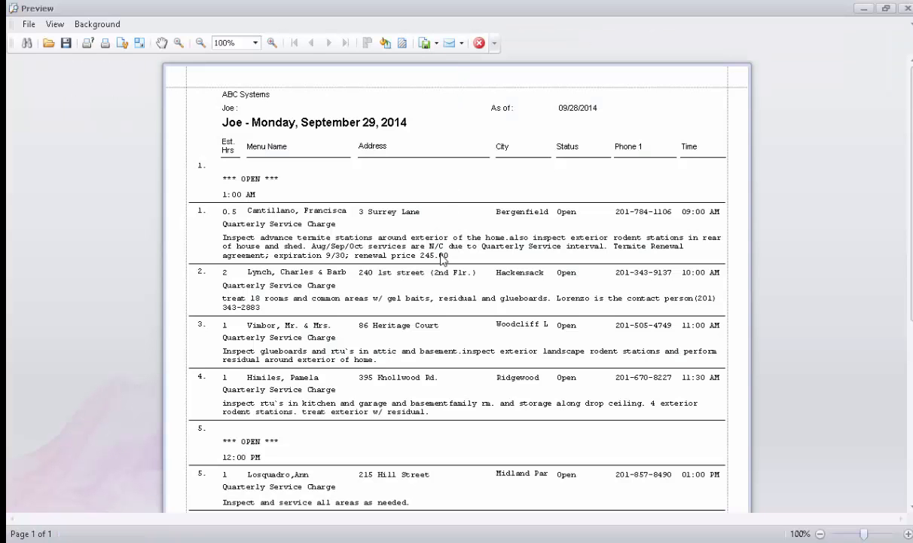
scroll("down", 3)
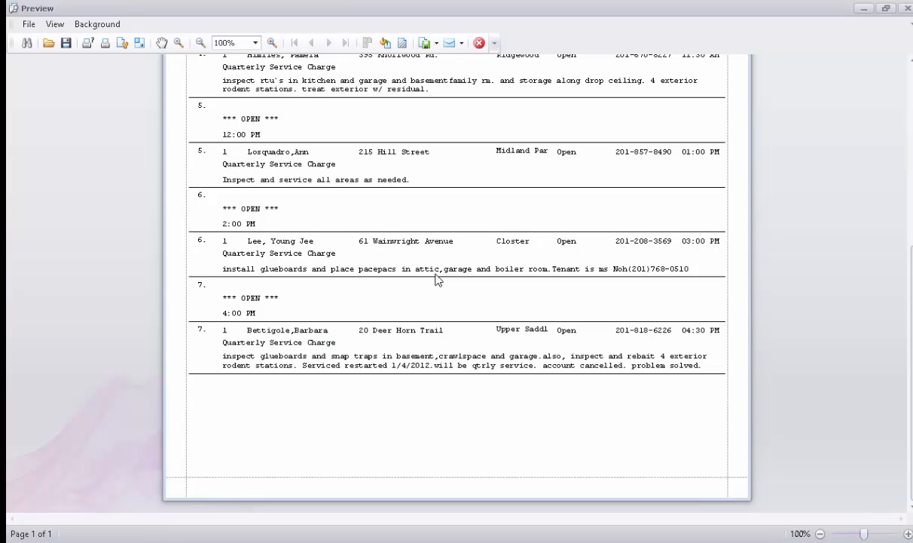
mouse_move(613, 211)
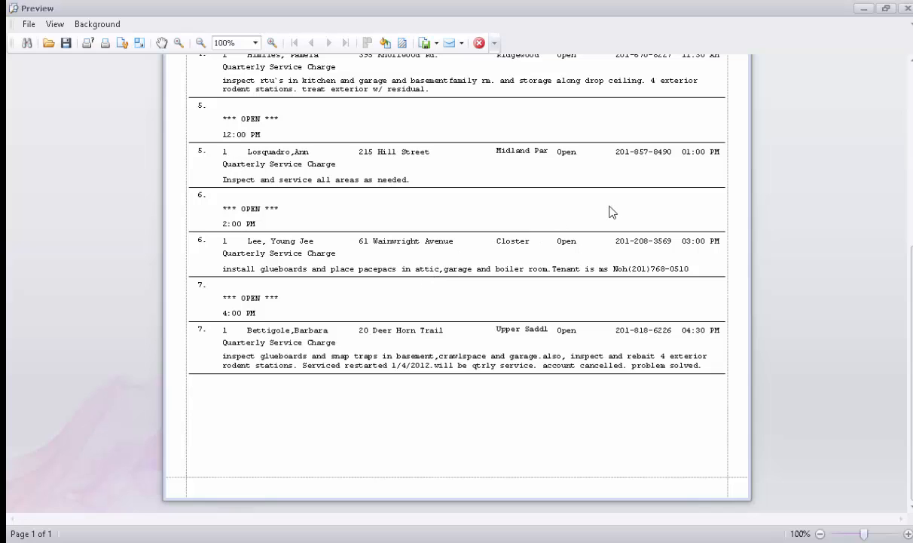